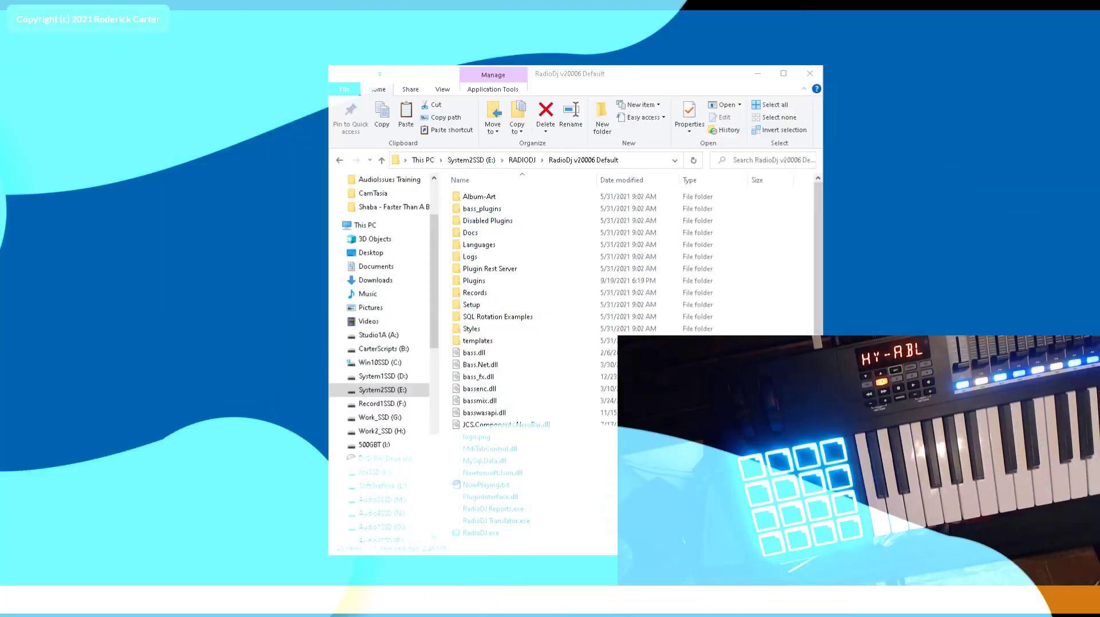
- Open Disabled Plugins > Plugin MidiController and select its DLL and both Plugin_MidiController XML files
click(481, 533)
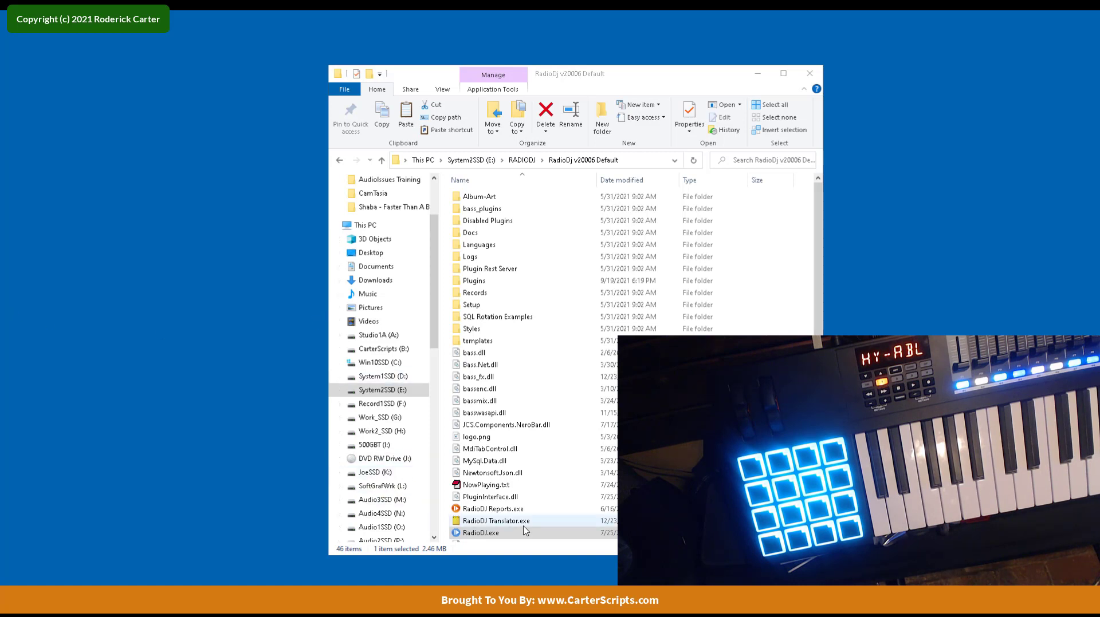
click(480, 532)
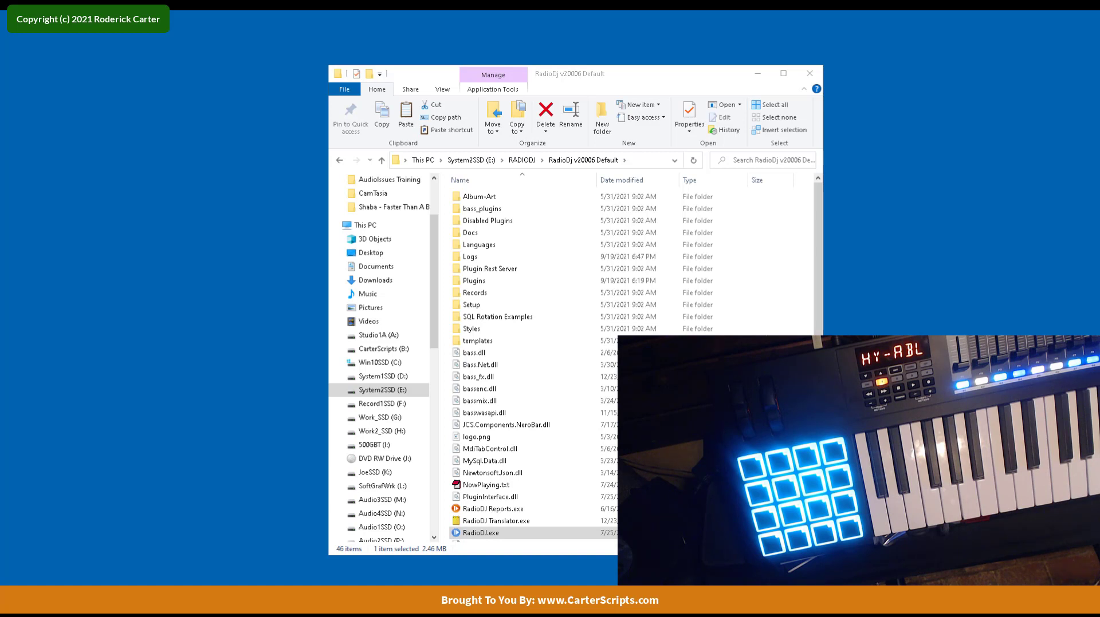
mouse_move(215, 205)
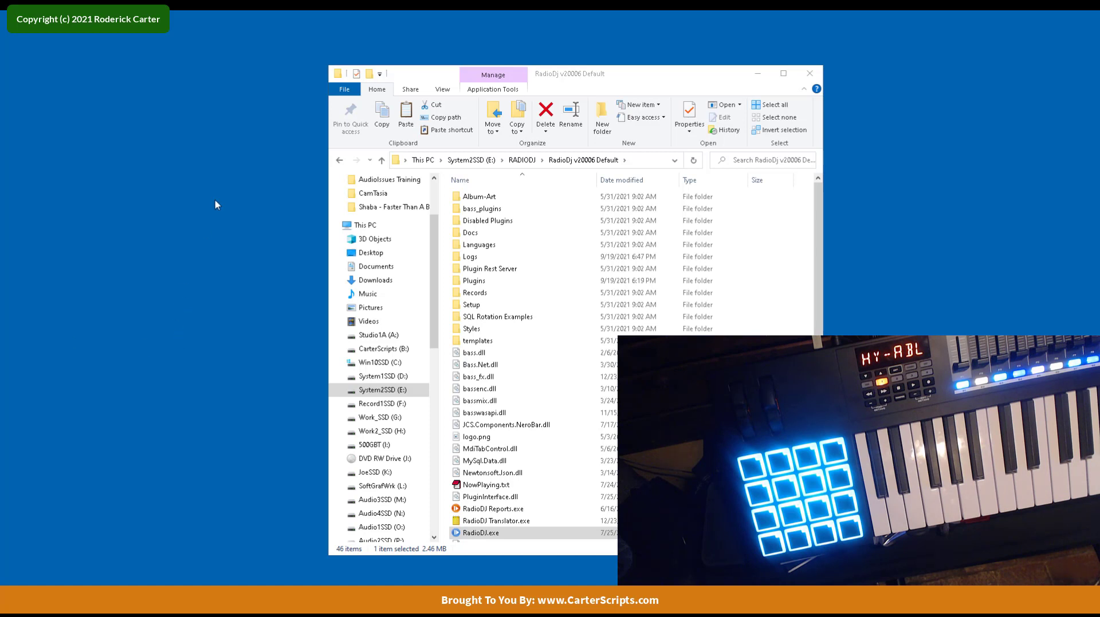
mouse_move(245, 322)
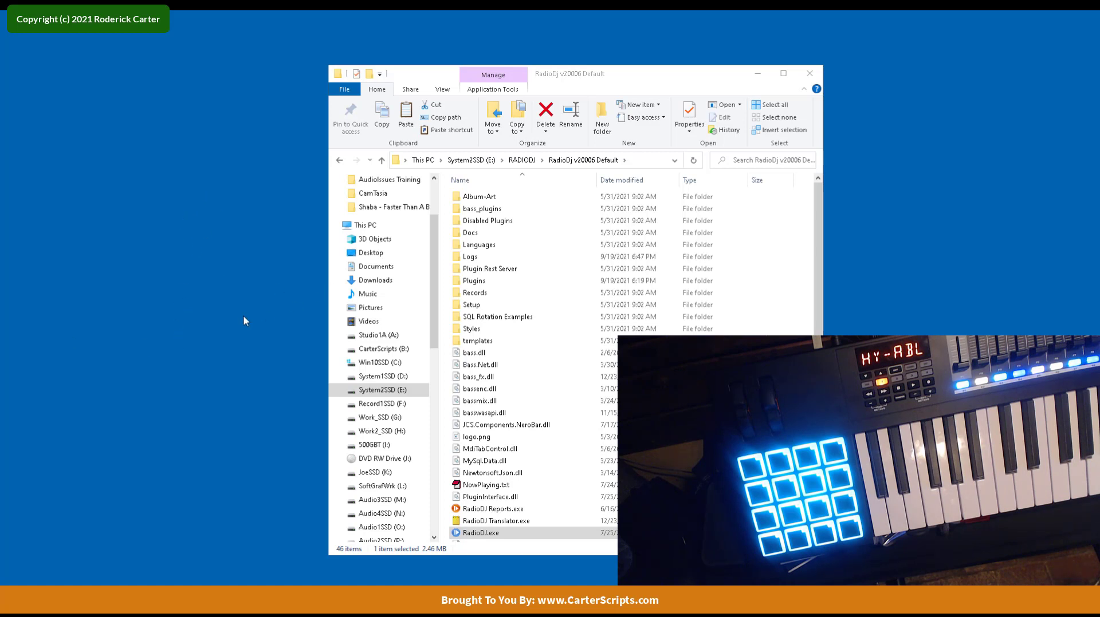
mouse_move(269, 421)
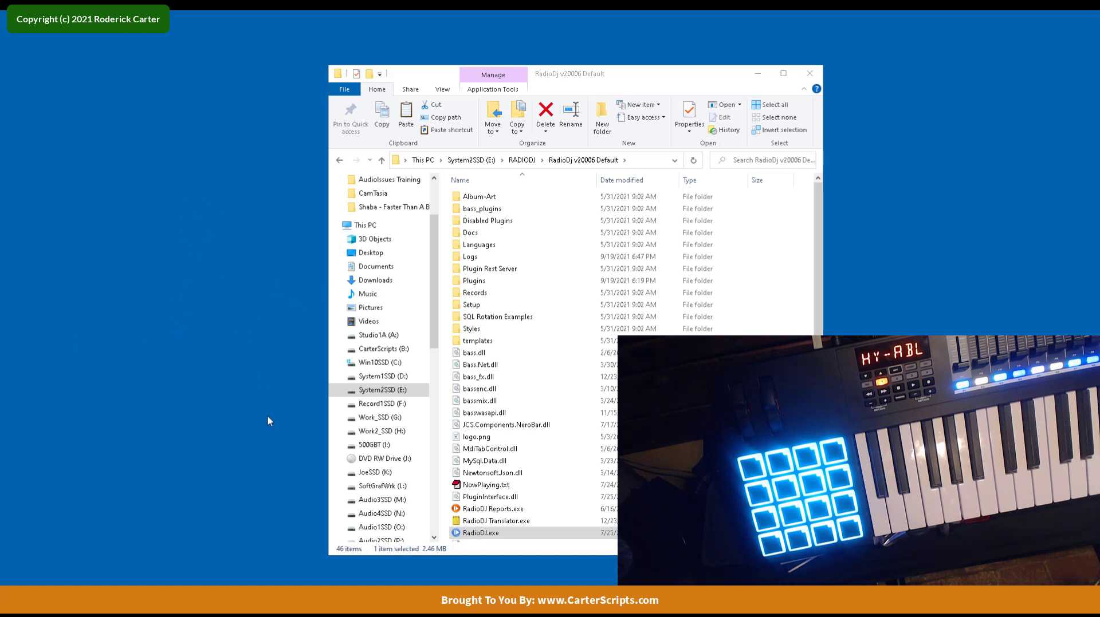
scroll(down, 3)
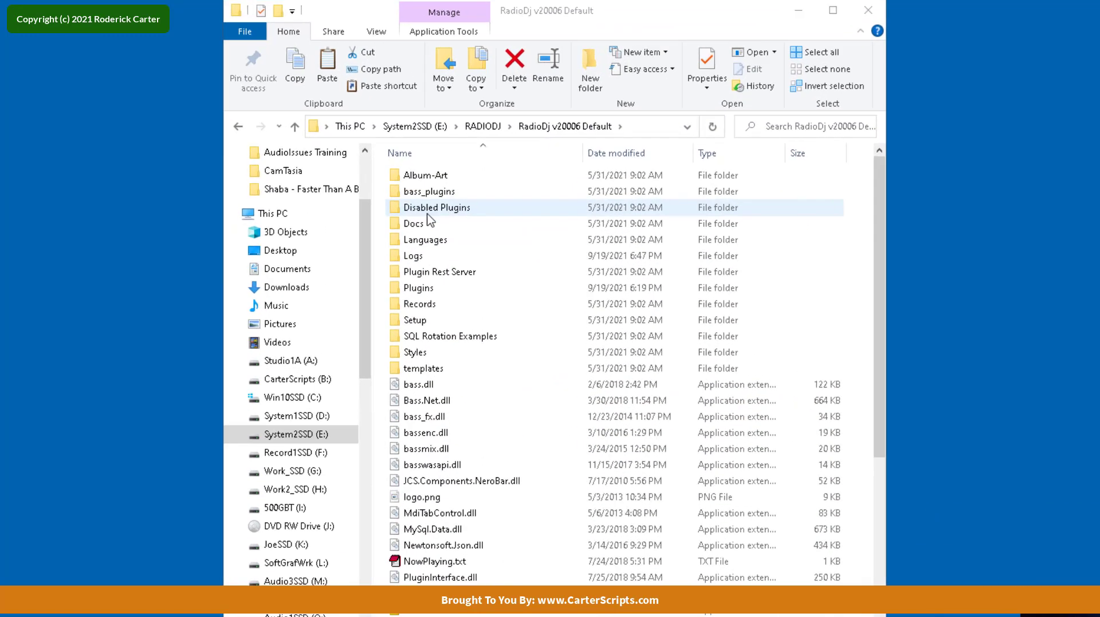
double_click(437, 207)
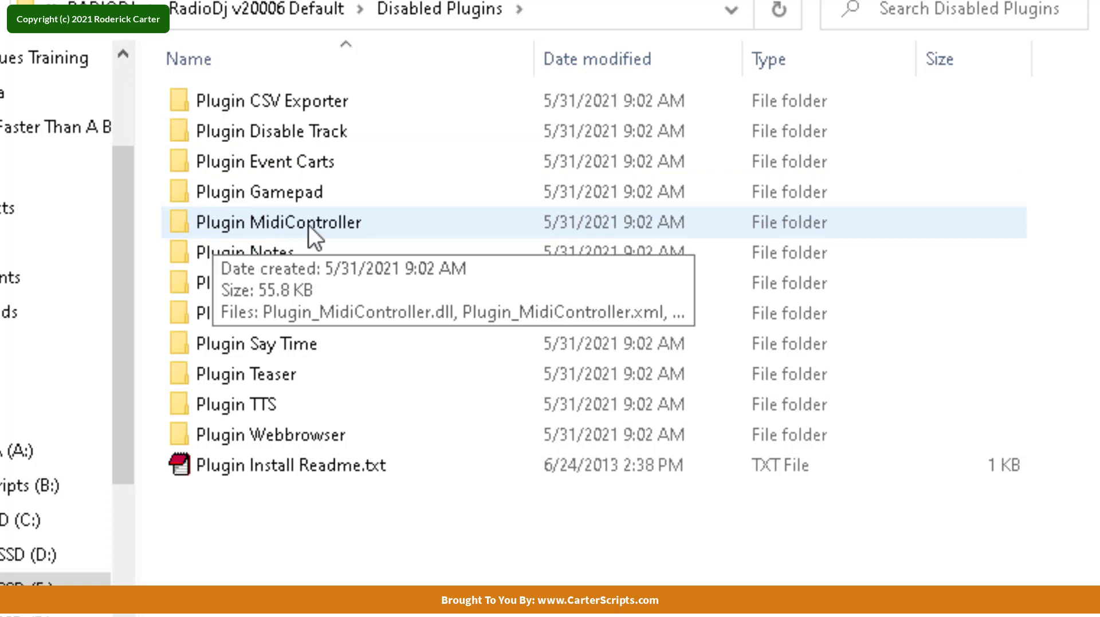
mouse_move(183, 237)
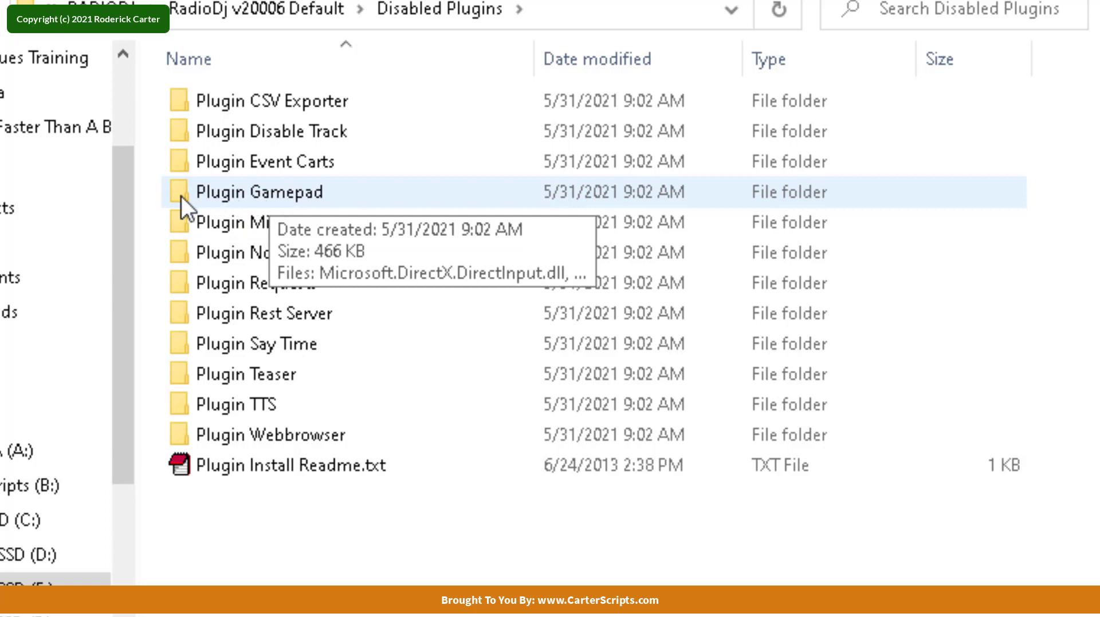
mouse_move(206, 204)
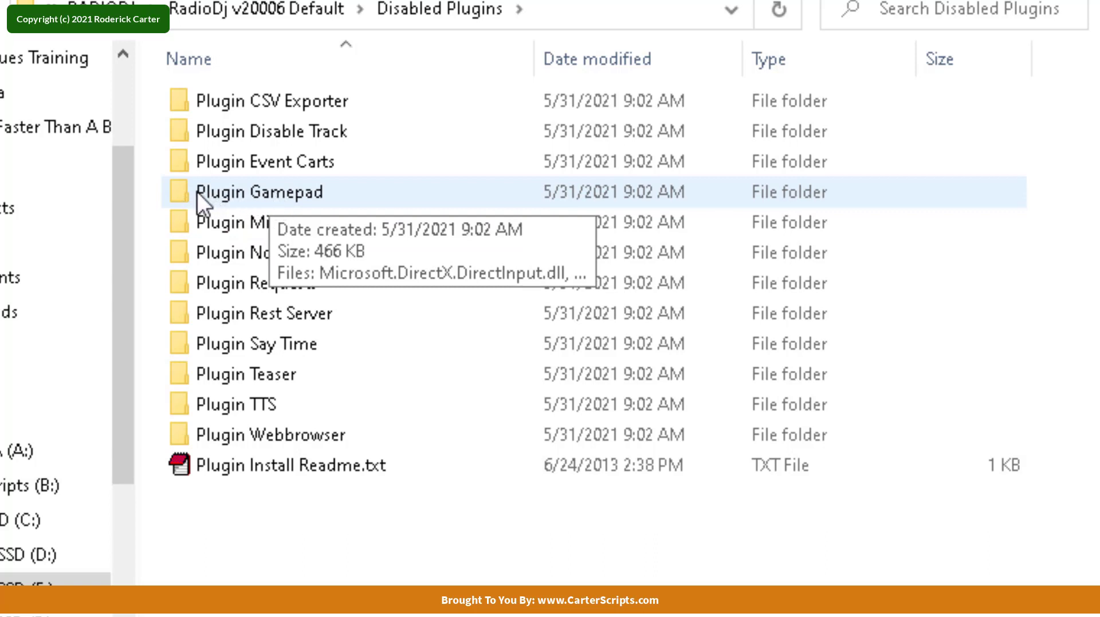
mouse_move(284, 222)
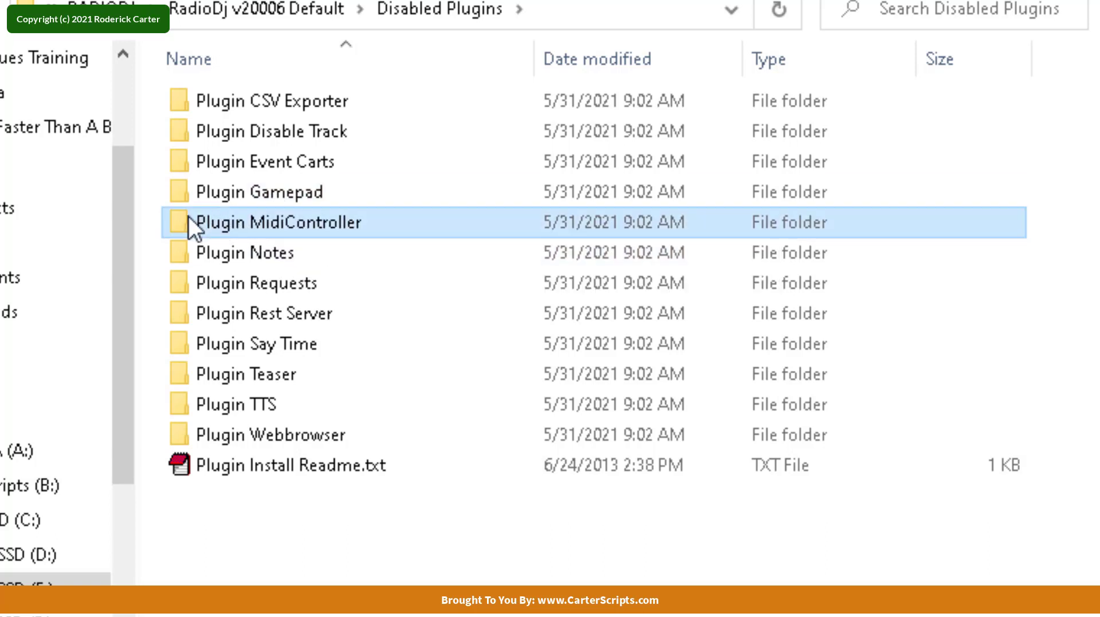
double_click(275, 223)
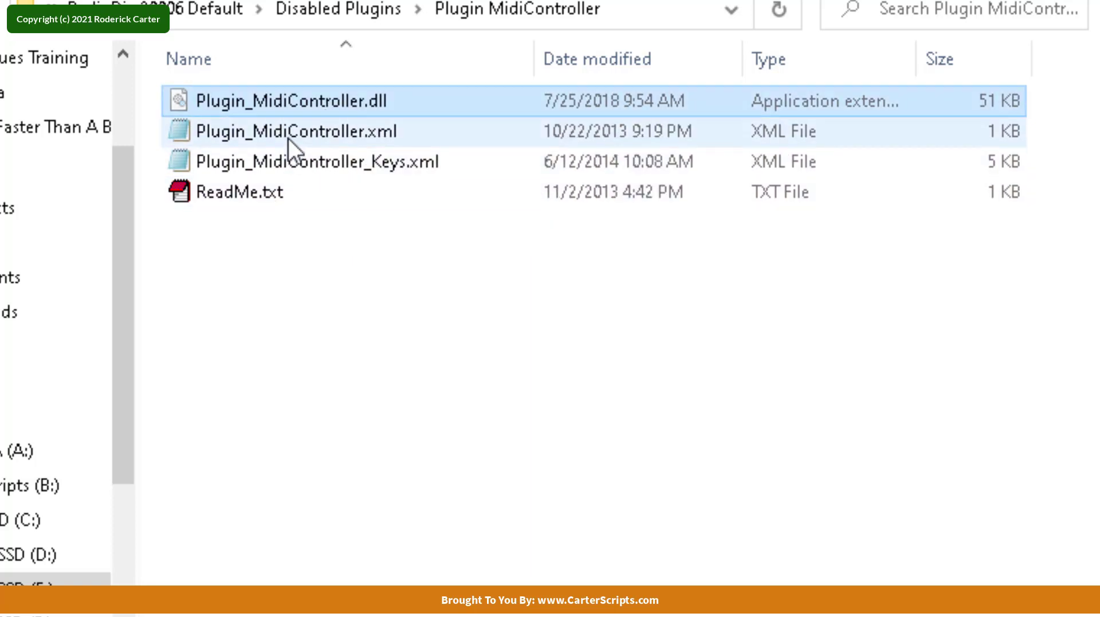
click(317, 162)
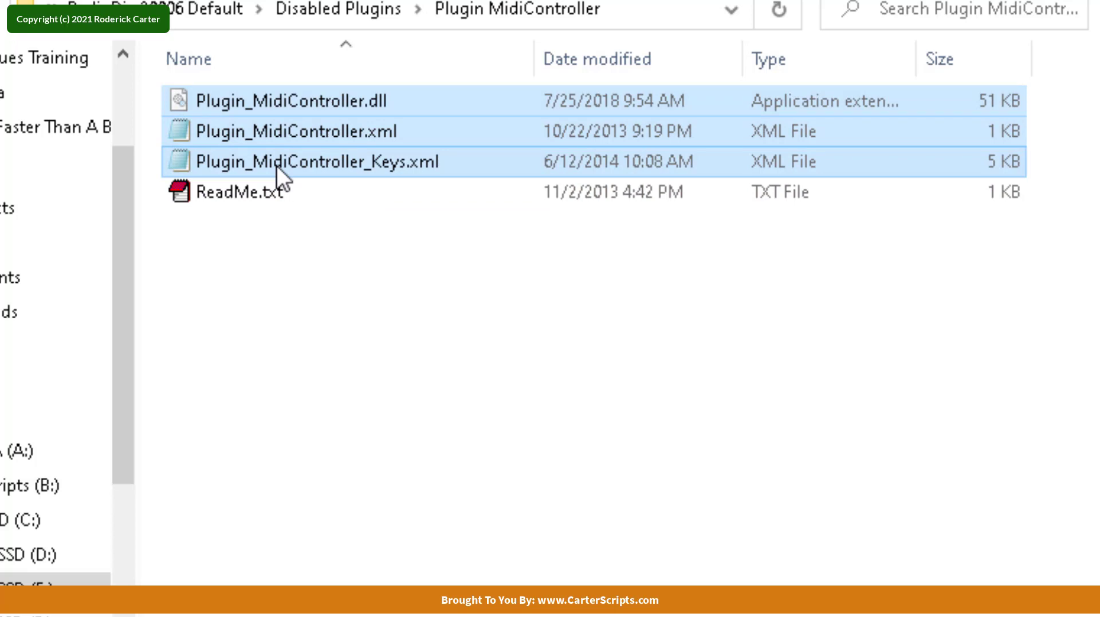
- Copy the three Plugin_MidiController files and paste them into the Plugins folder
right_click(282, 166)
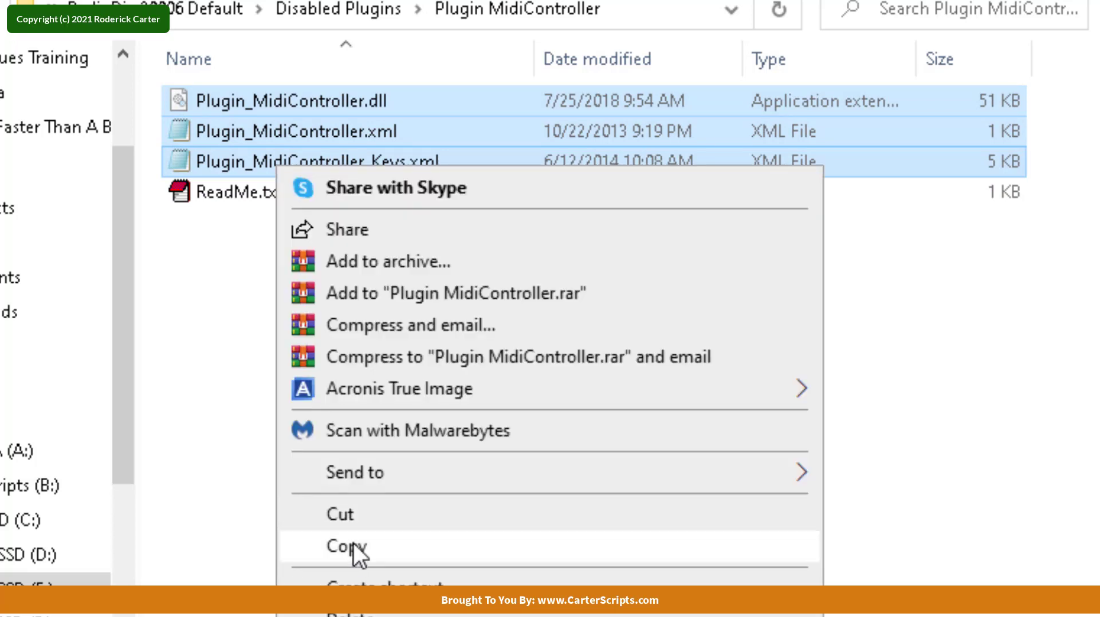
click(346, 547)
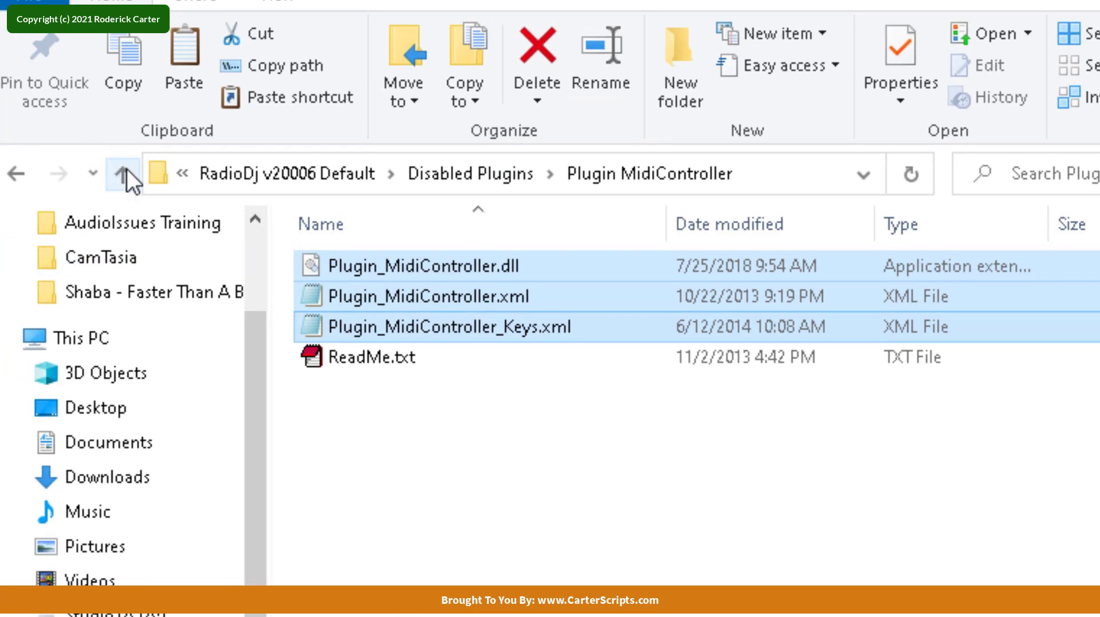
click(122, 174)
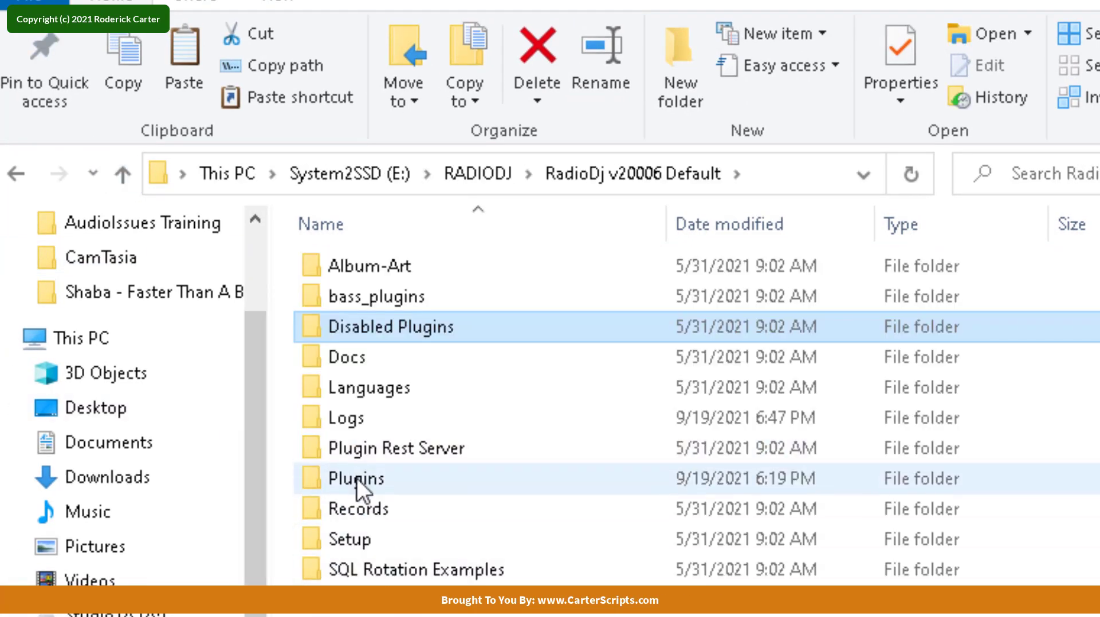
double_click(355, 479)
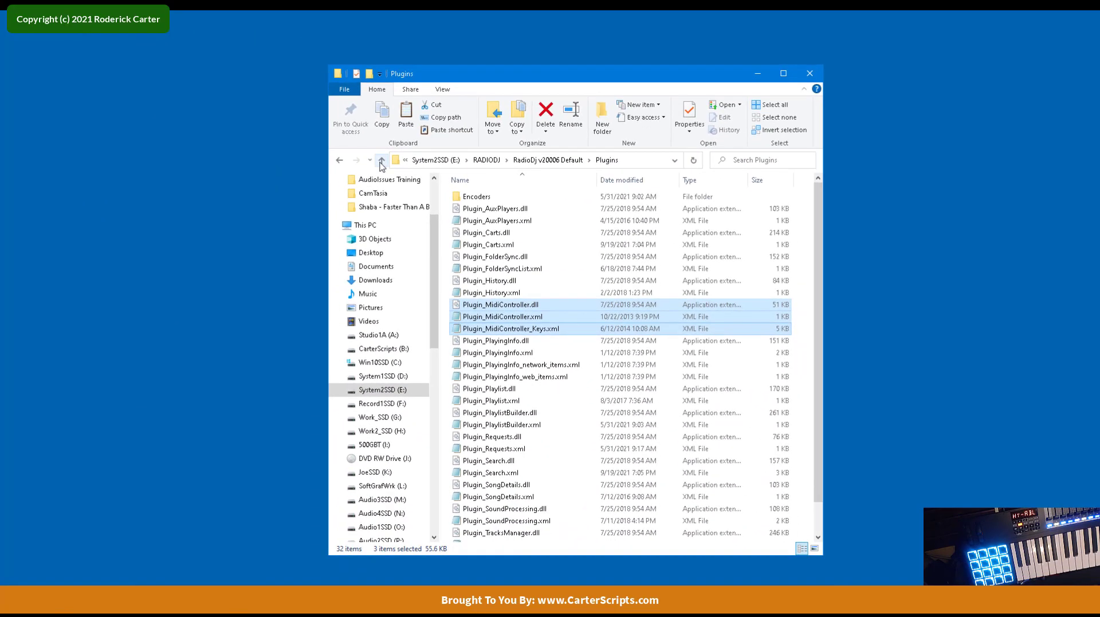
- Go back up to the RadioDj v20006 Default folder and select RadioDJ.exe
click(382, 161)
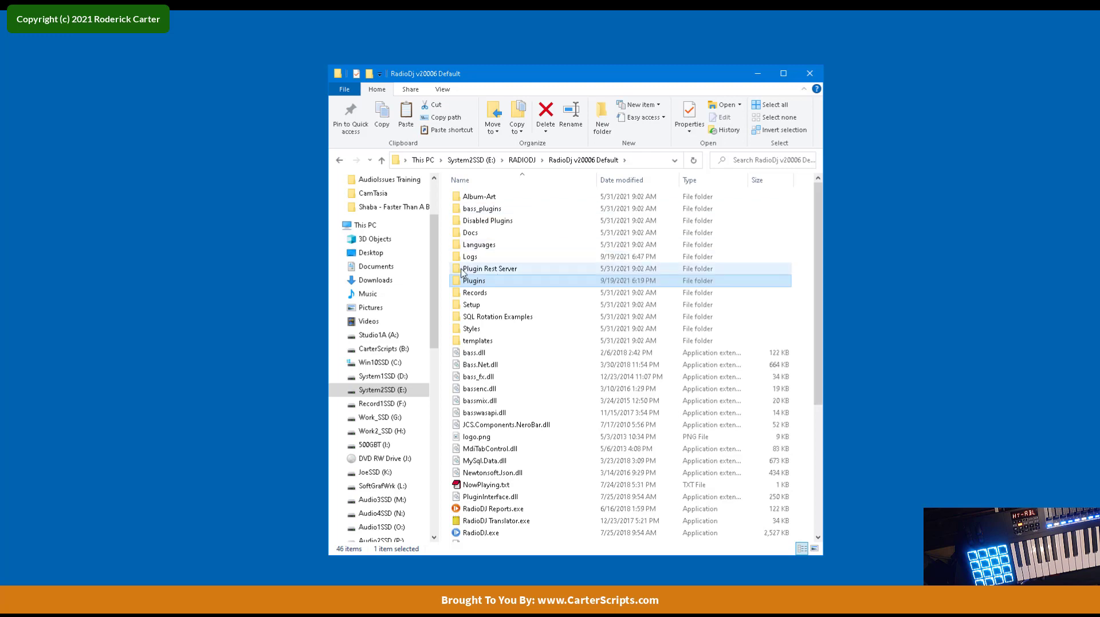
double_click(472, 281)
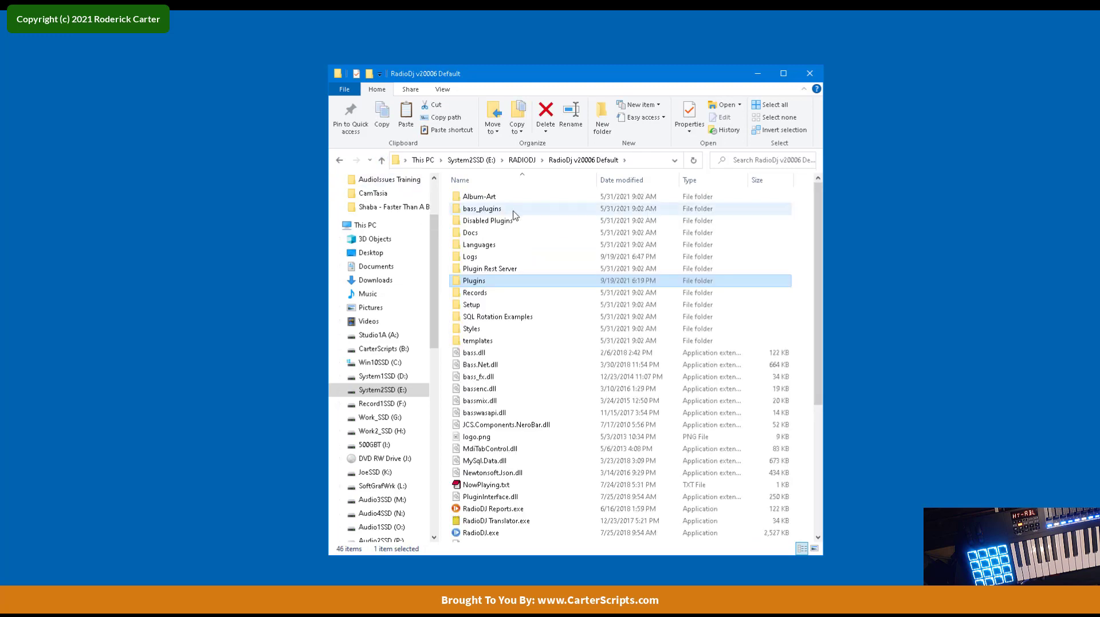
scroll(down, 3)
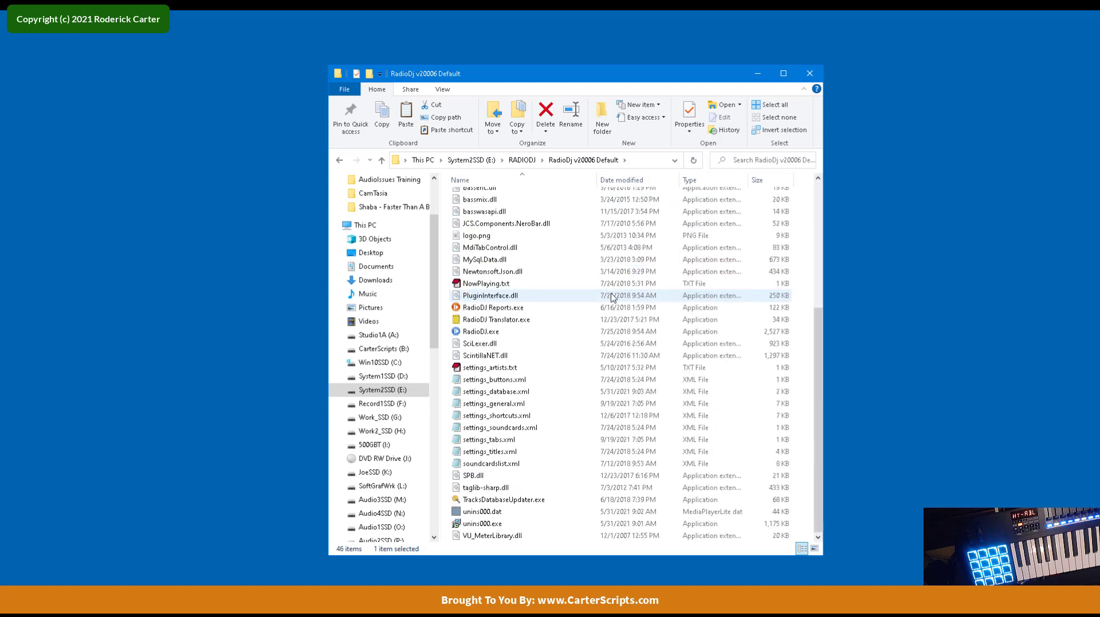
click(480, 332)
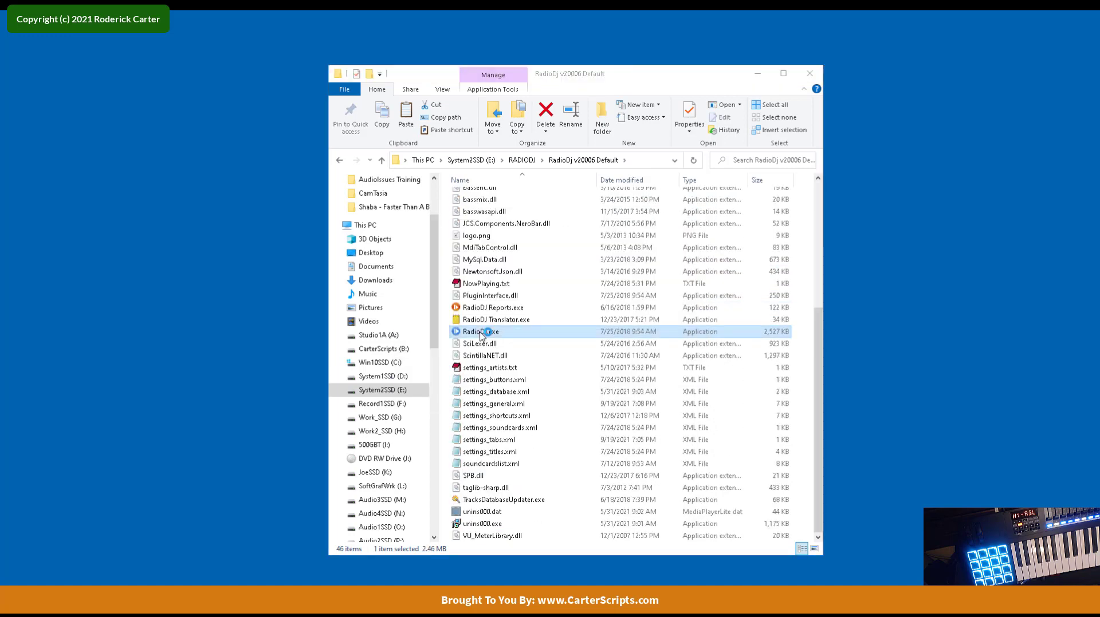
- Launch RadioDJ.exe so it starts with the MIDI Controller plugin installed
double_click(479, 332)
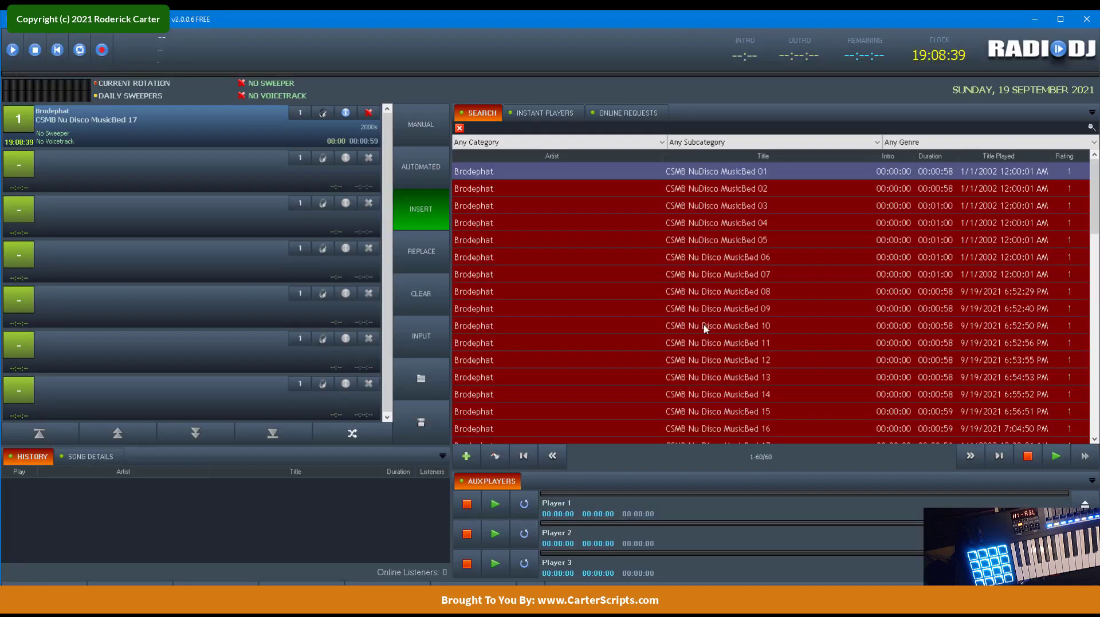
mouse_move(713, 220)
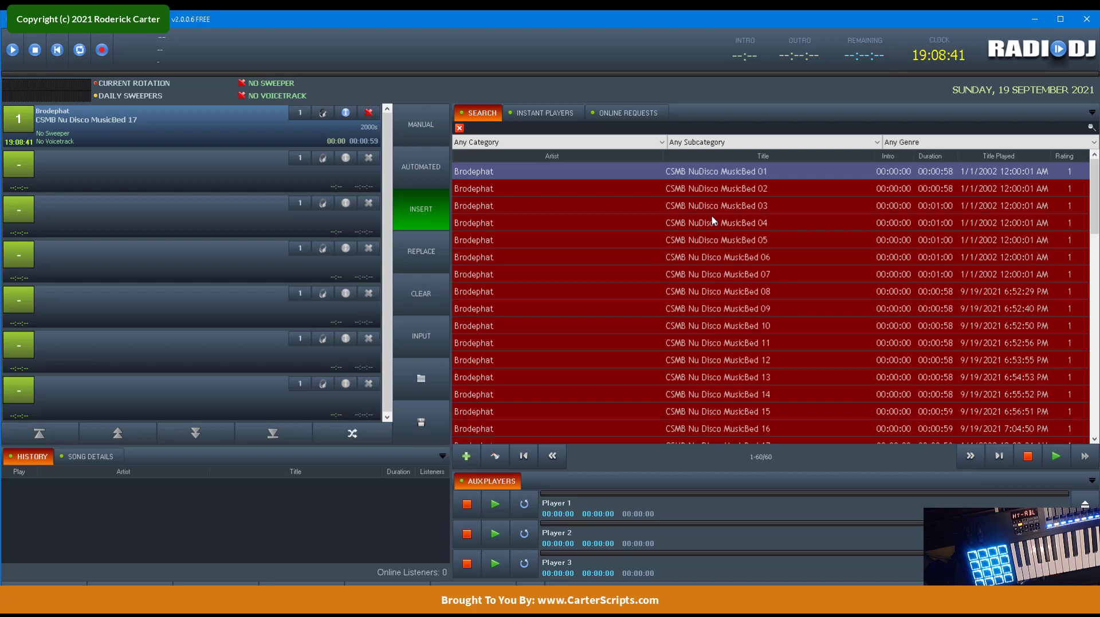
mouse_move(630, 217)
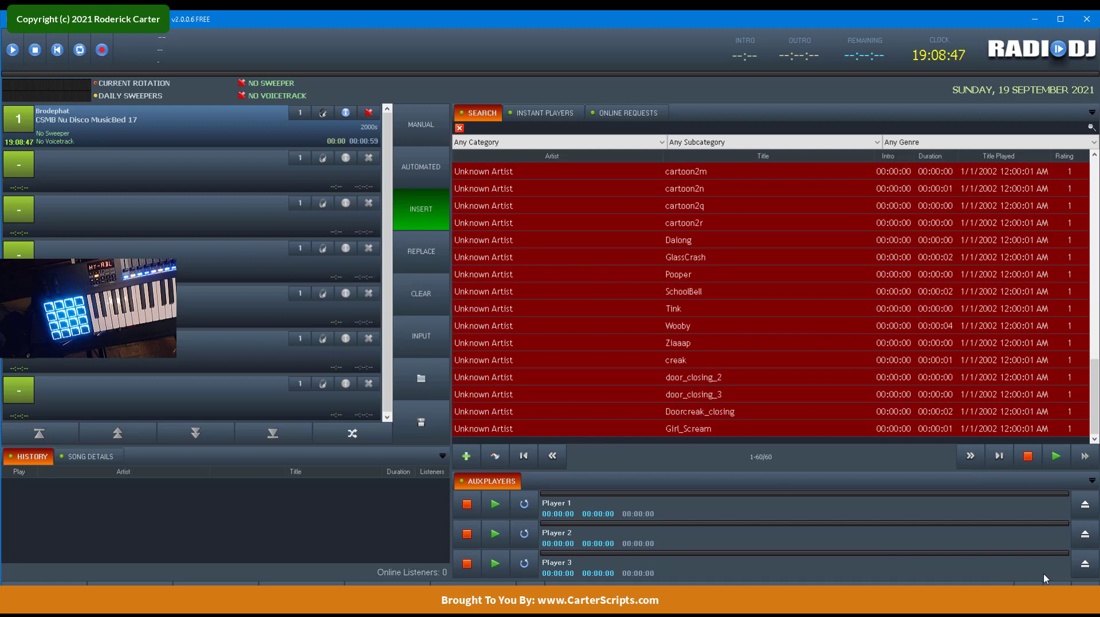
mouse_move(893, 556)
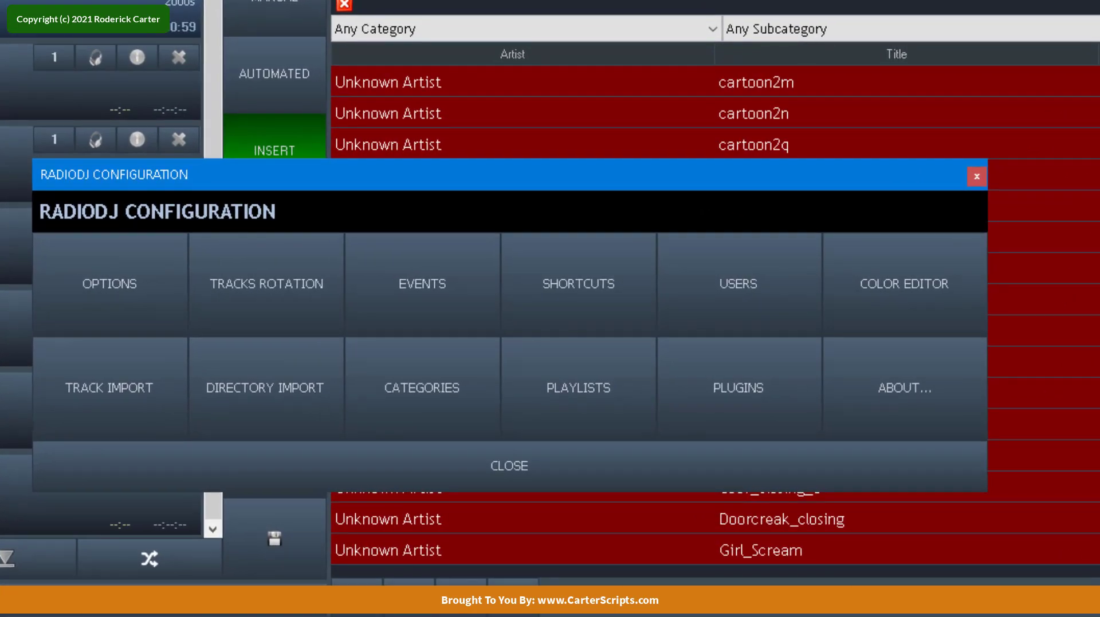
- In the Plugins configuration, set Code 61 as the MIDI Controller plugin's Midi In Device
click(737, 388)
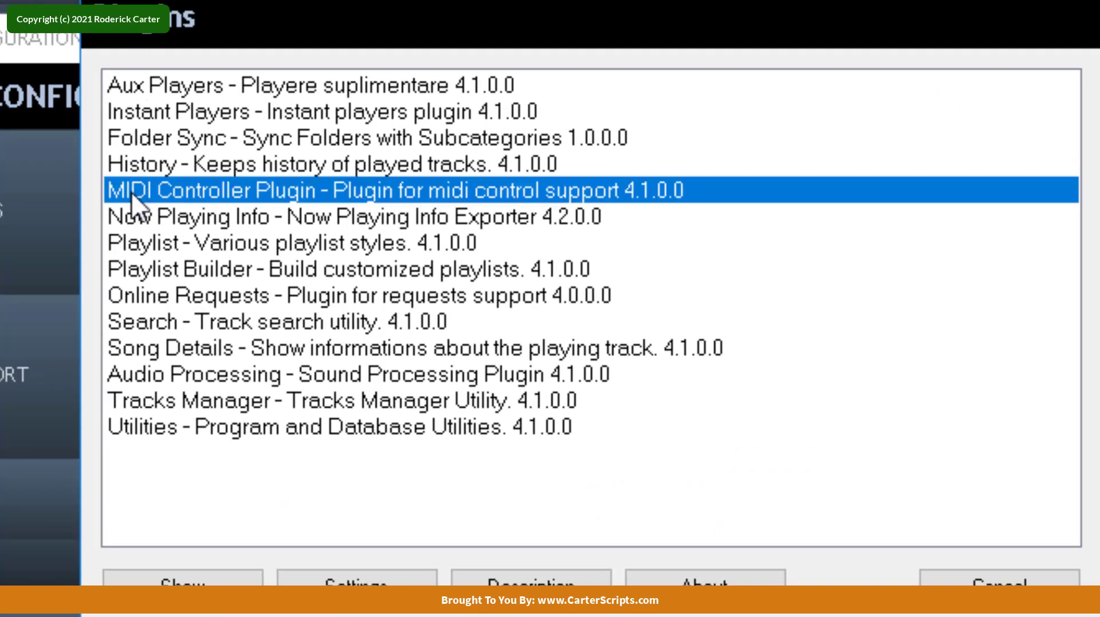
mouse_move(319, 204)
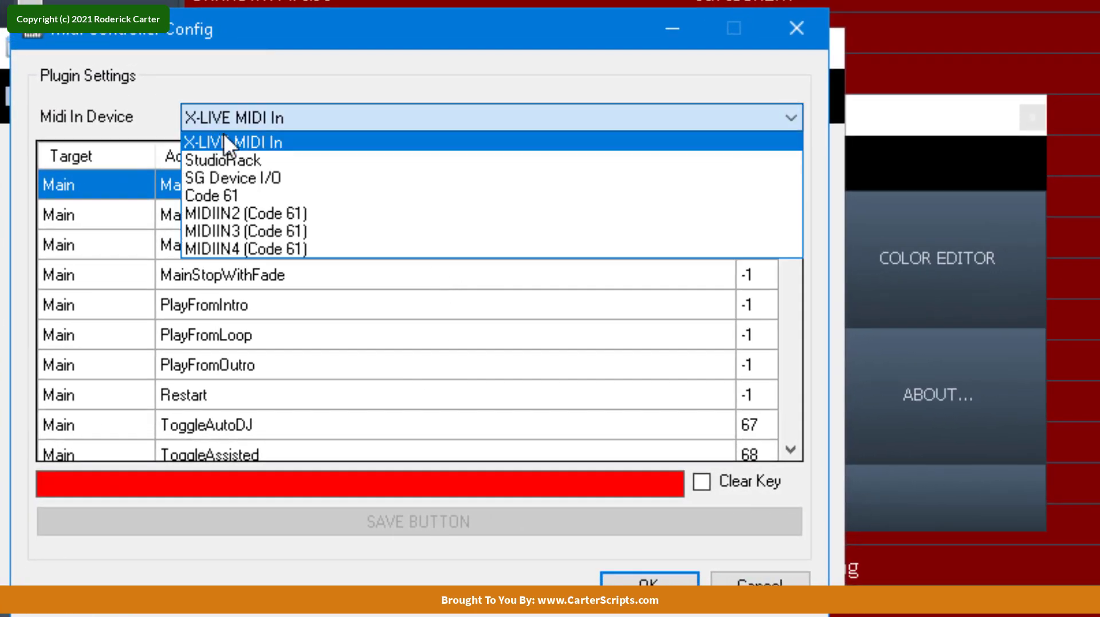
mouse_move(236, 169)
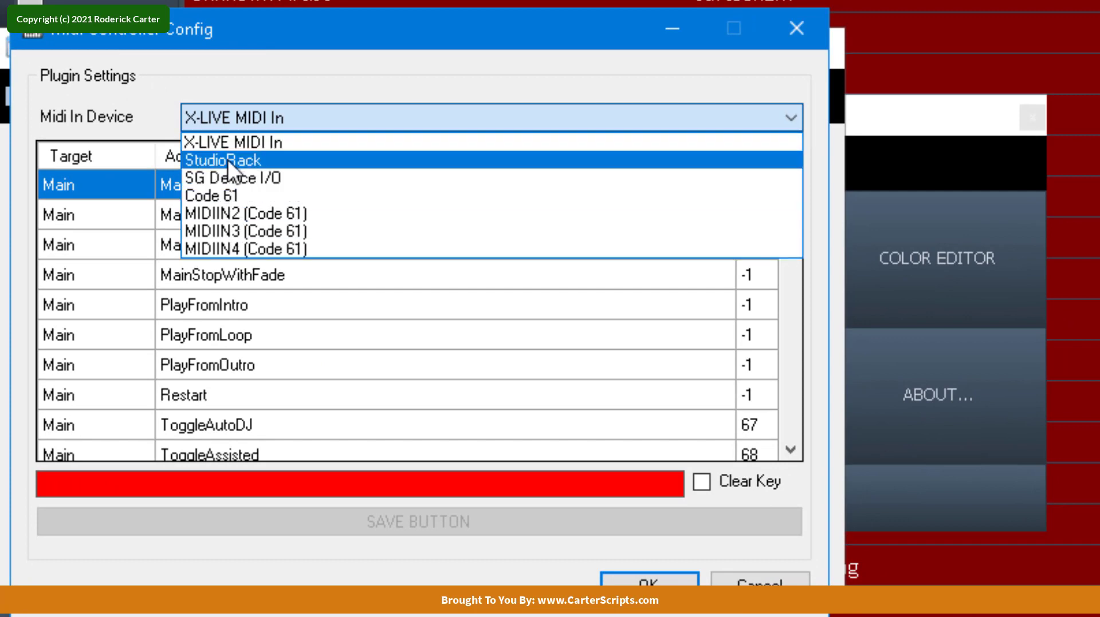
mouse_move(276, 155)
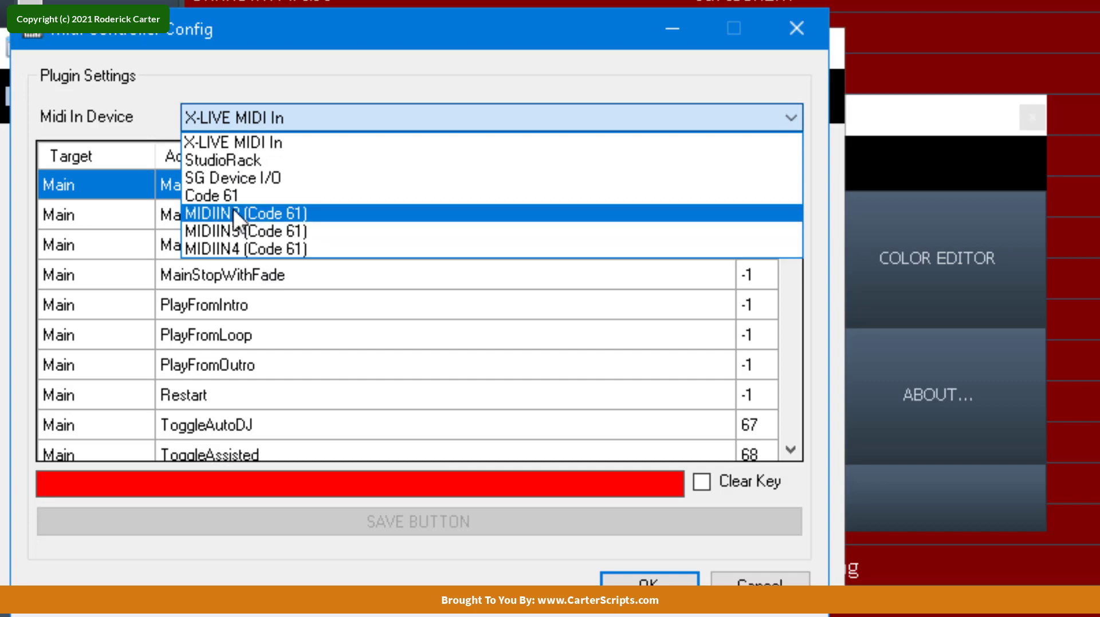
click(211, 196)
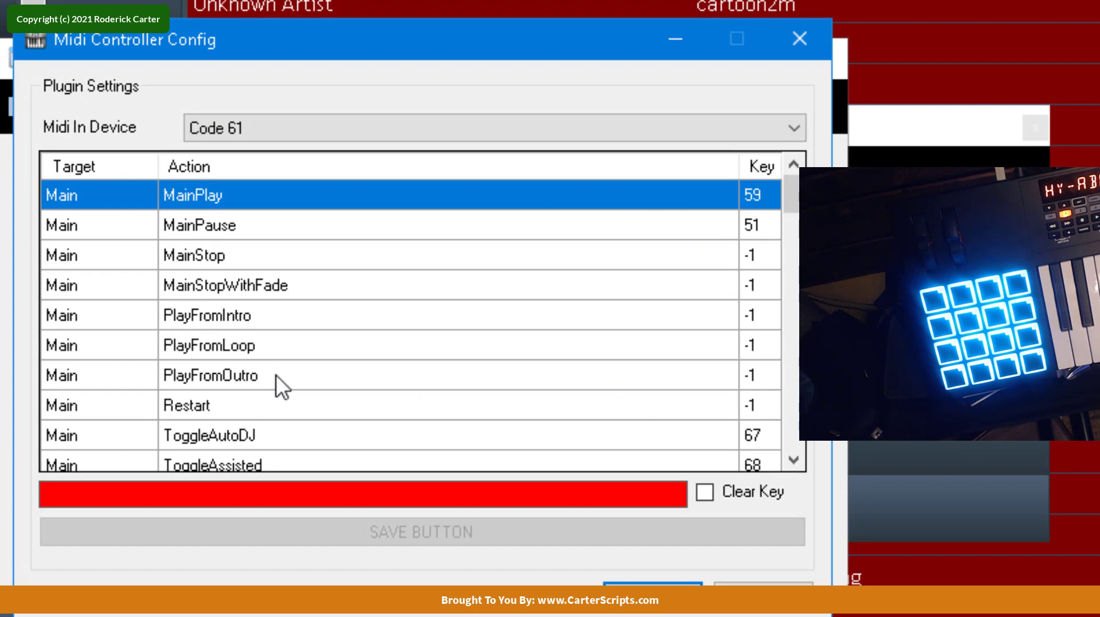
mouse_move(639, 321)
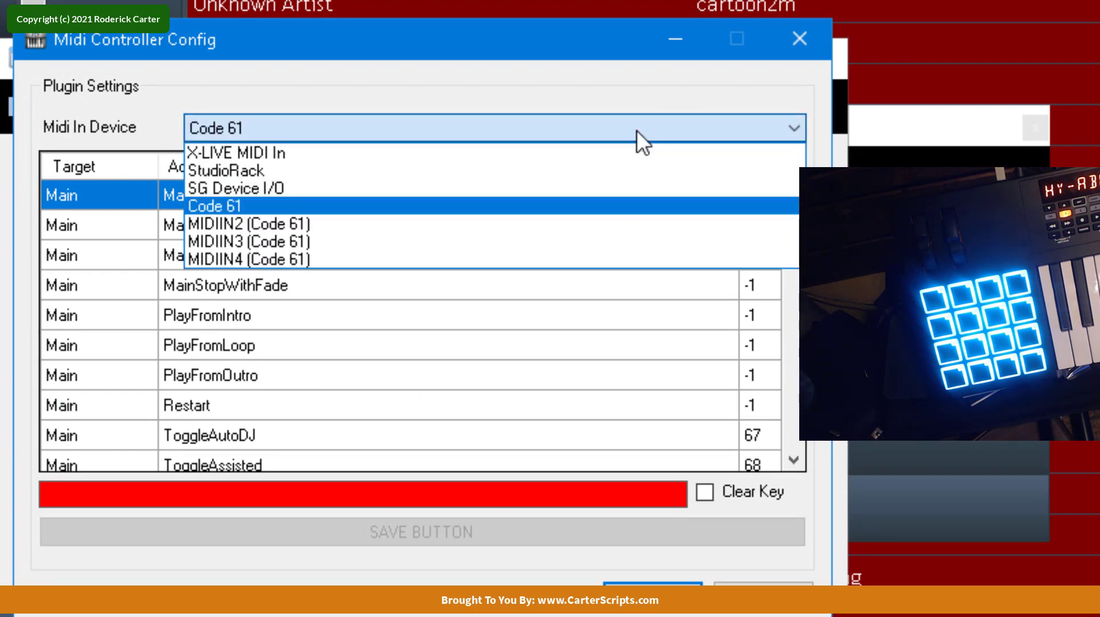
mouse_move(373, 206)
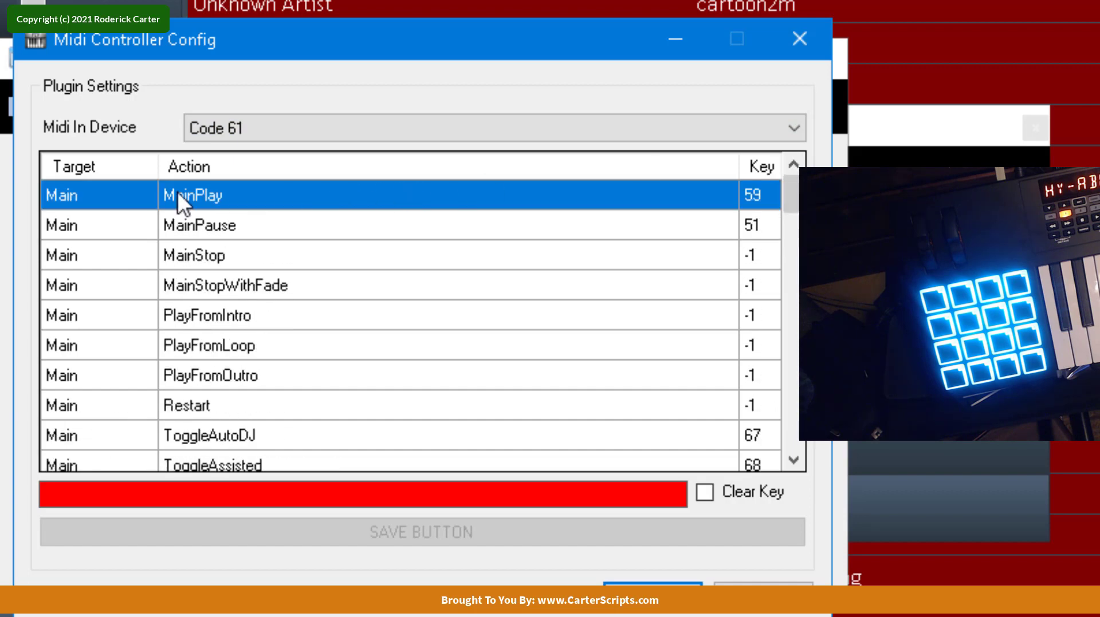
mouse_move(85, 225)
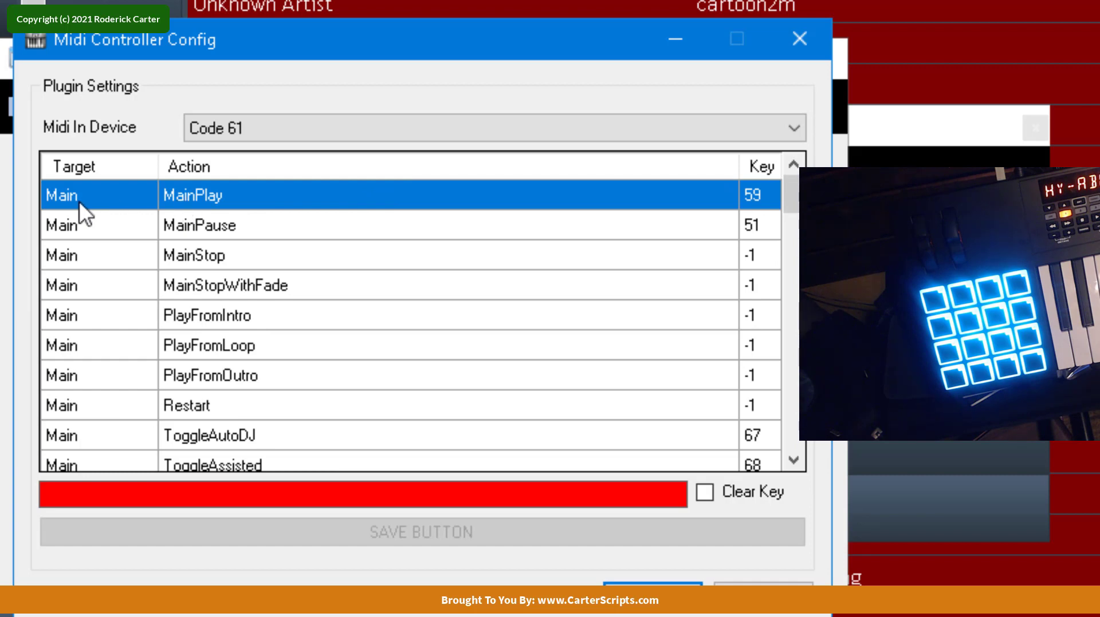
mouse_move(200, 221)
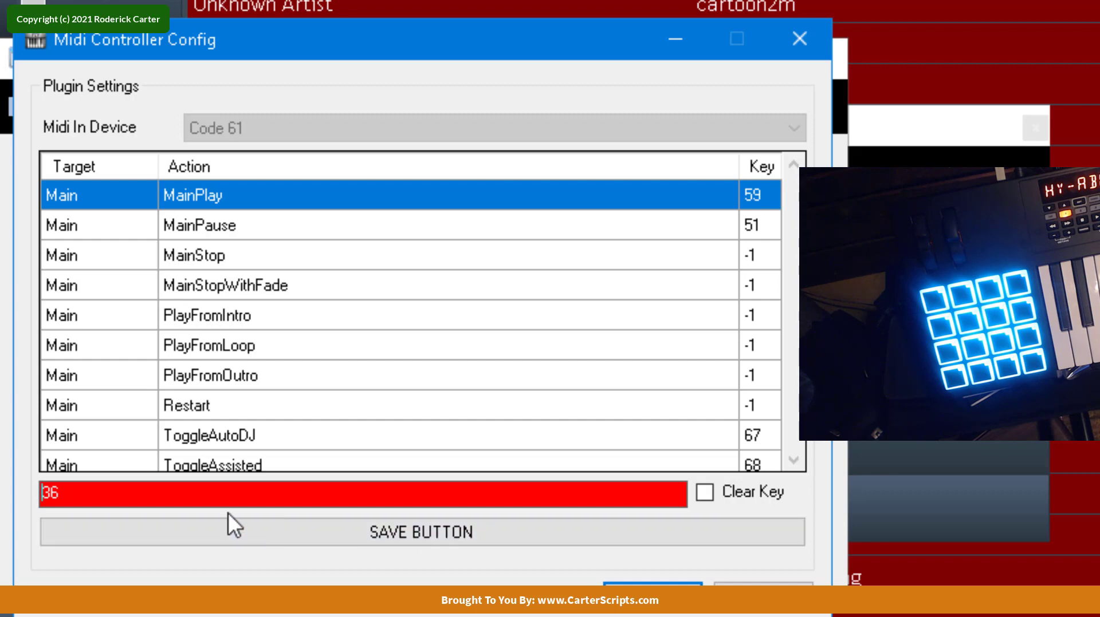
- Save MIDI key 36 as the MainPlay trigger, replacing key 59
click(421, 533)
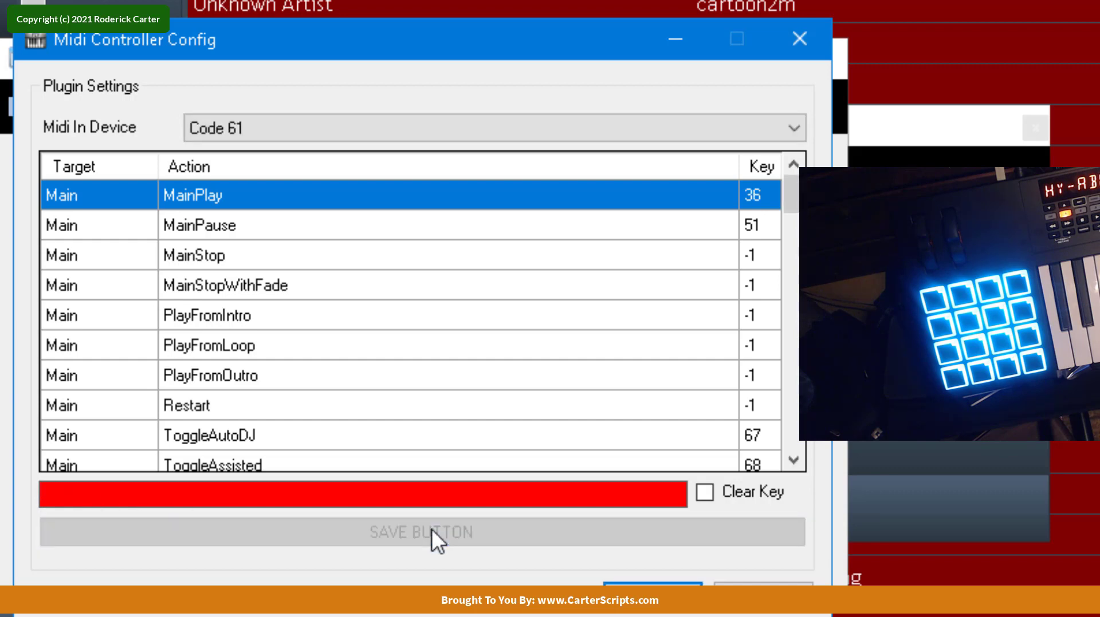
mouse_move(484, 616)
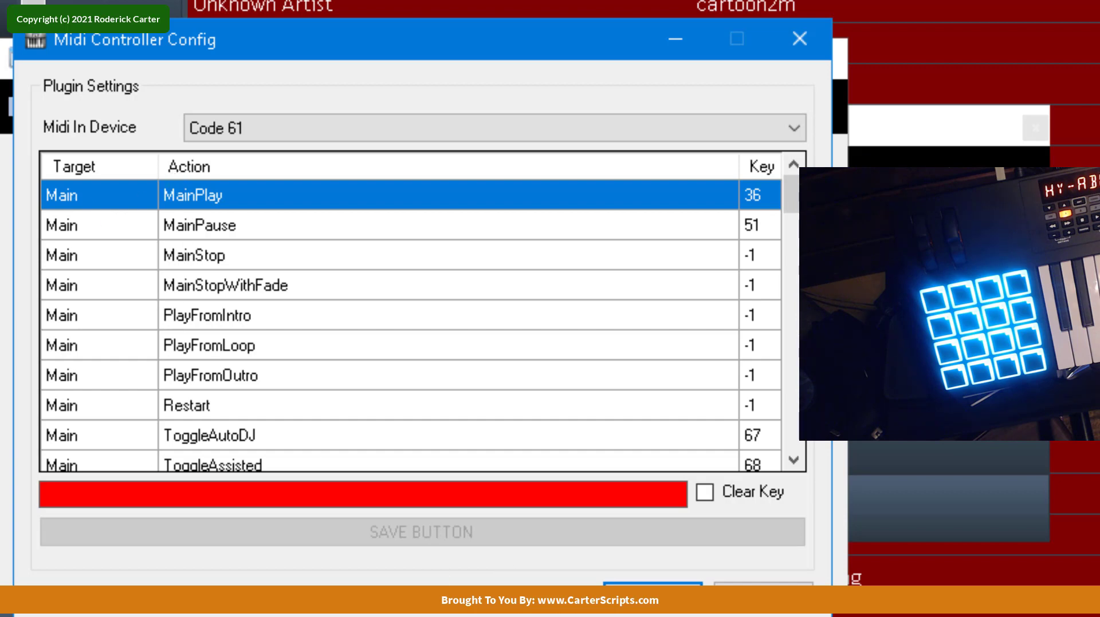
mouse_move(394, 462)
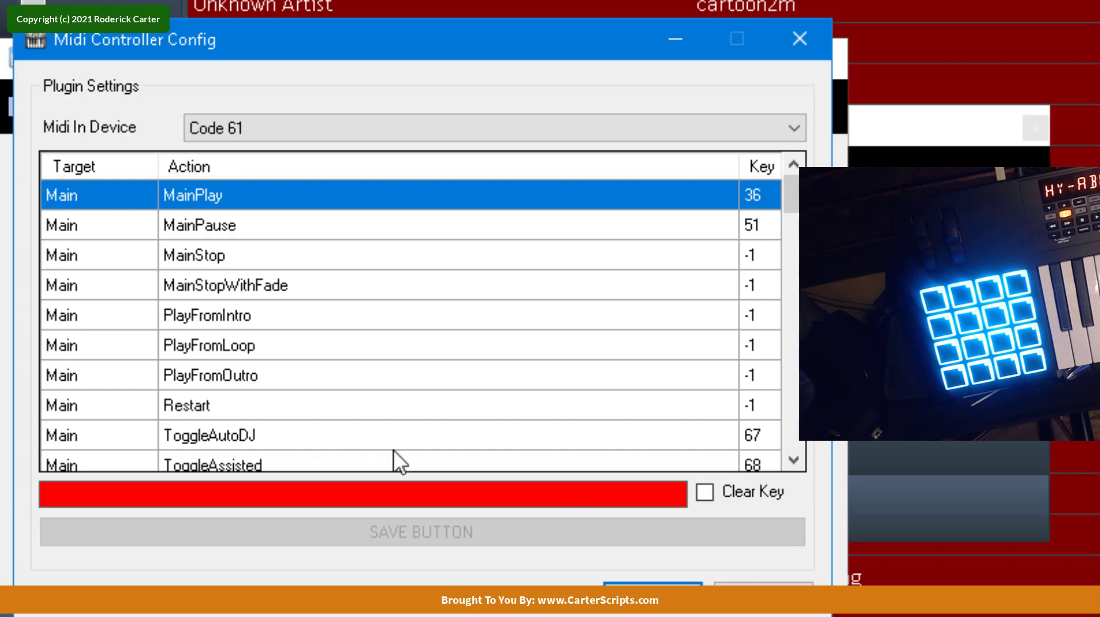
mouse_move(259, 448)
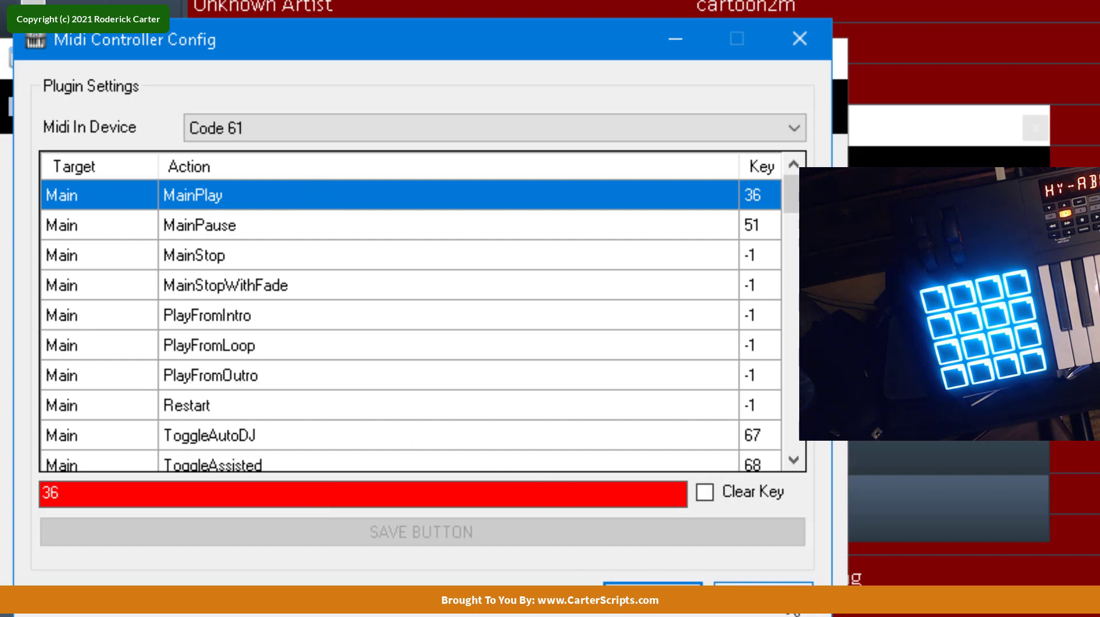
mouse_move(237, 253)
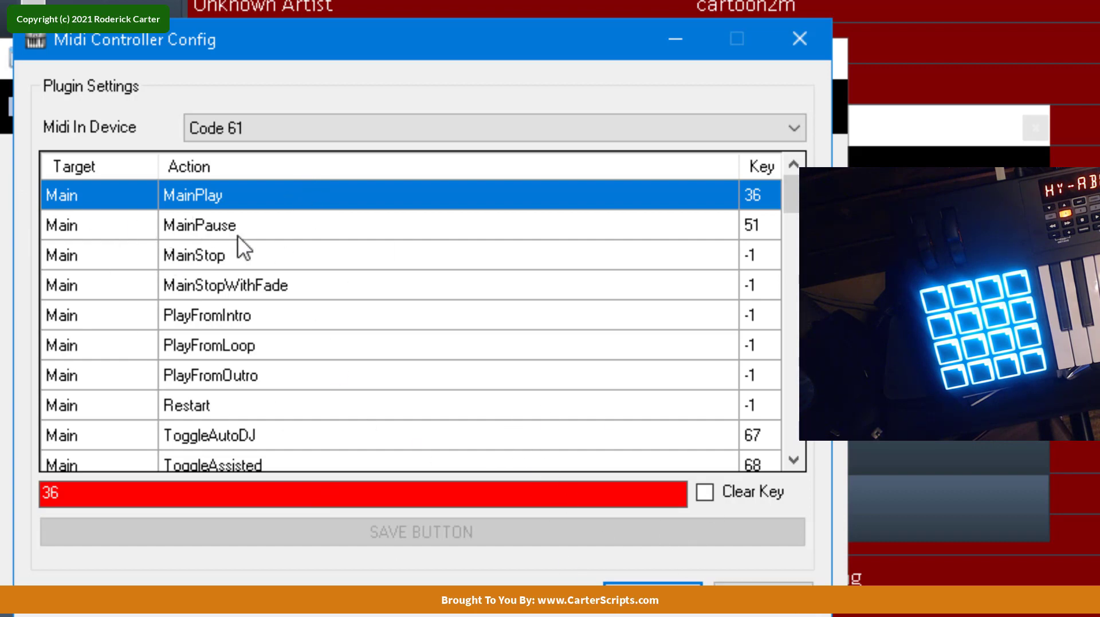
- Save MIDI key 37 for MainPause and key 38 for MainStop
click(199, 226)
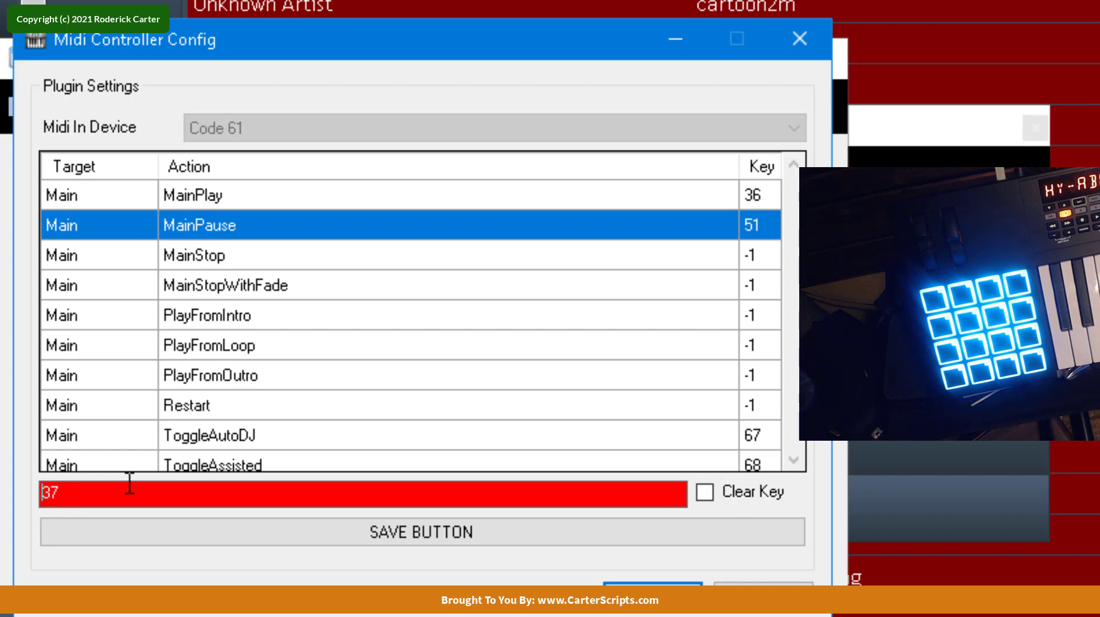
click(422, 533)
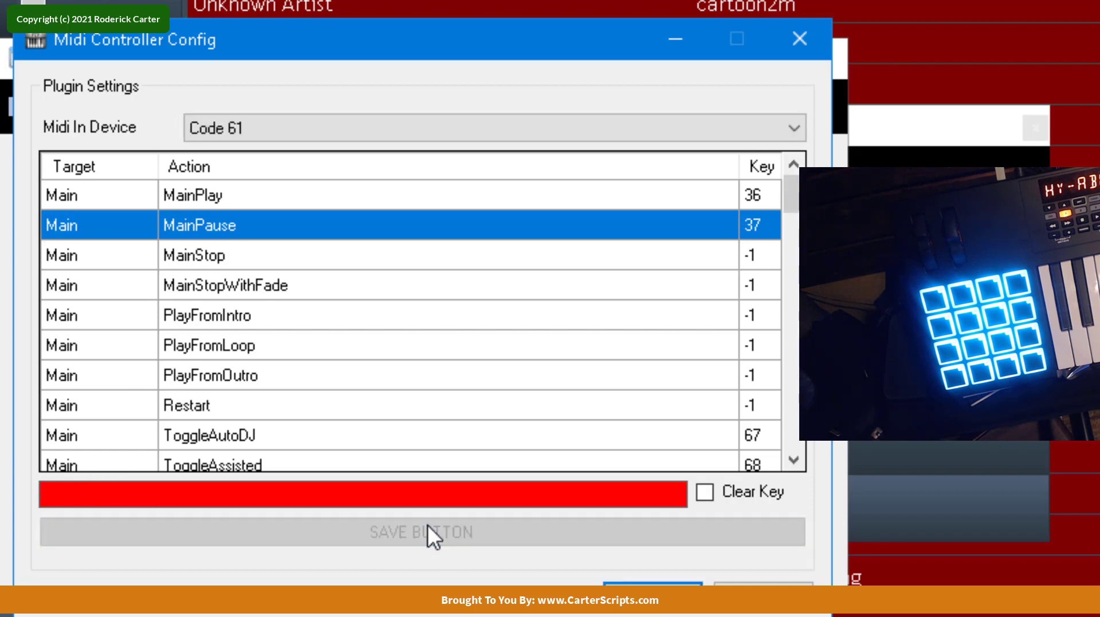
mouse_move(295, 258)
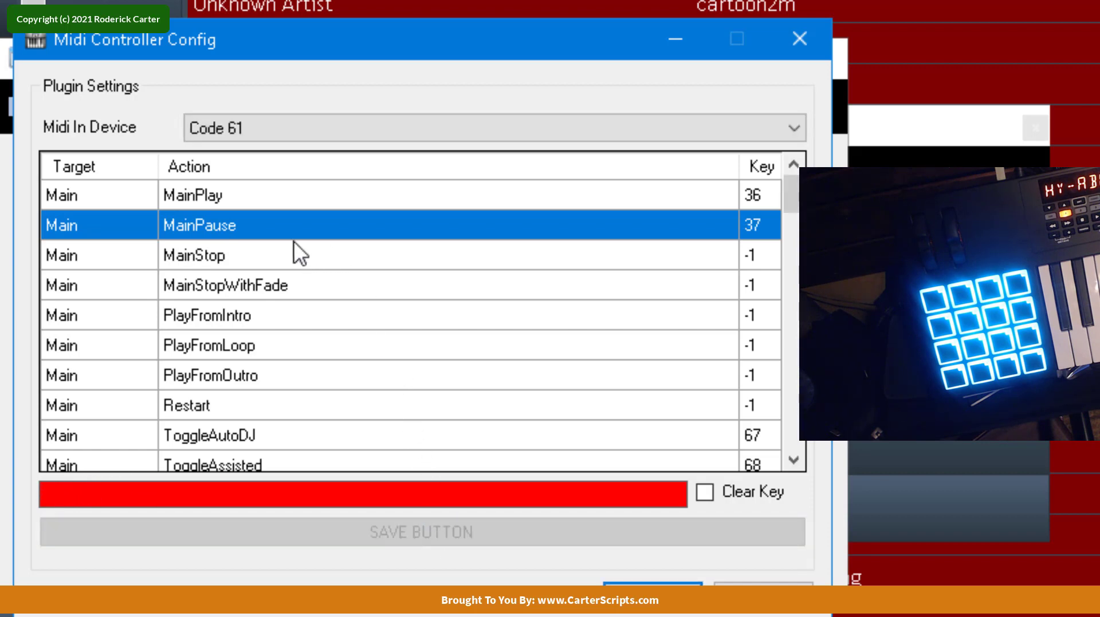
mouse_move(213, 269)
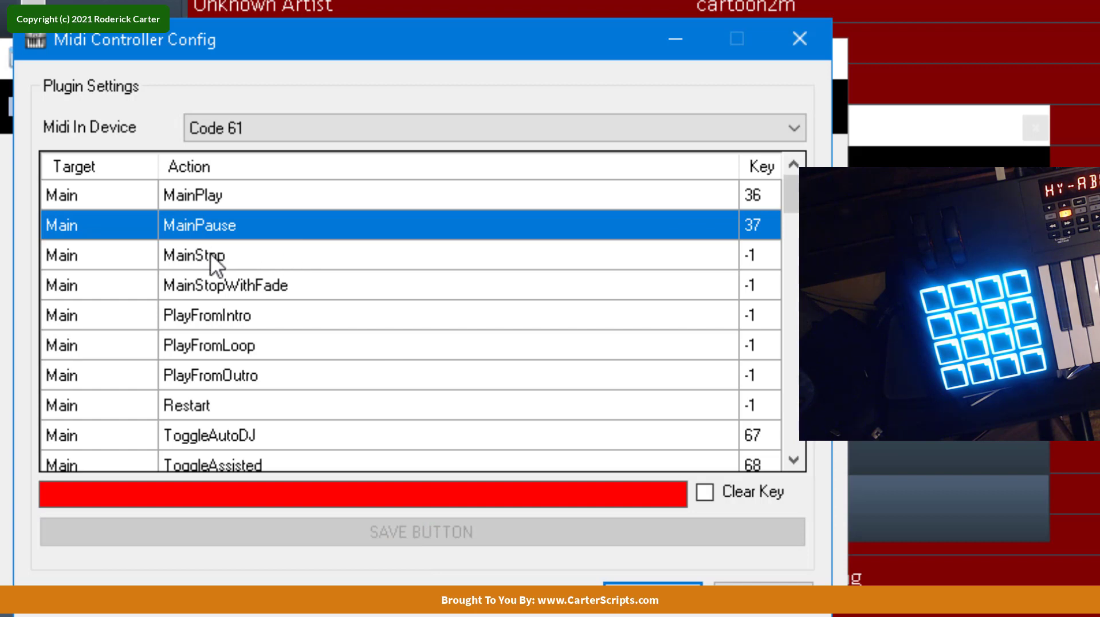
click(208, 256)
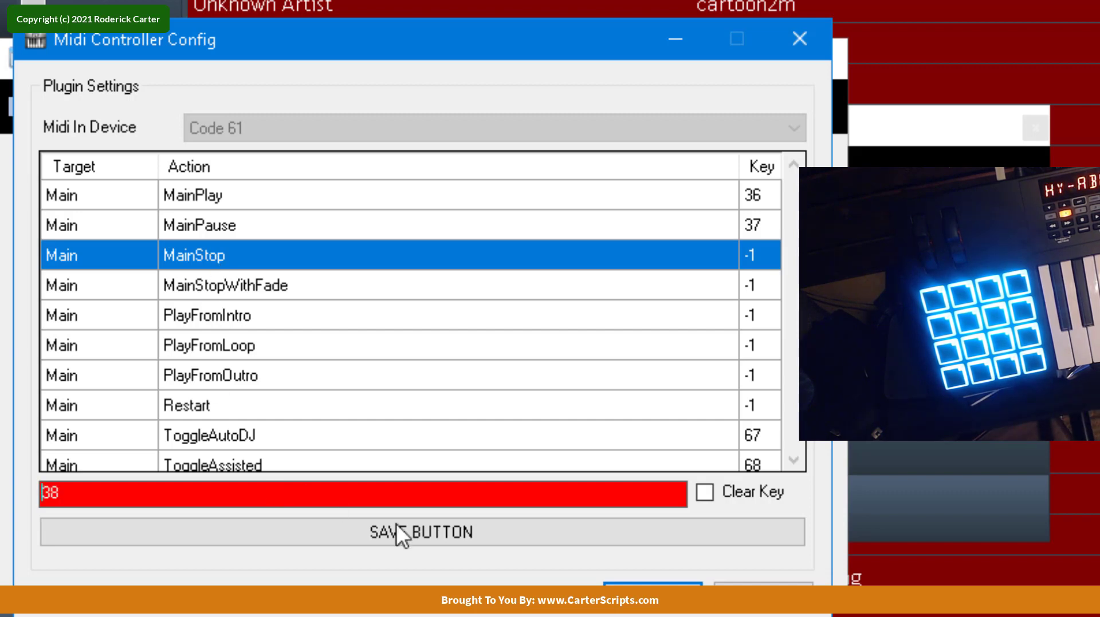
click(408, 533)
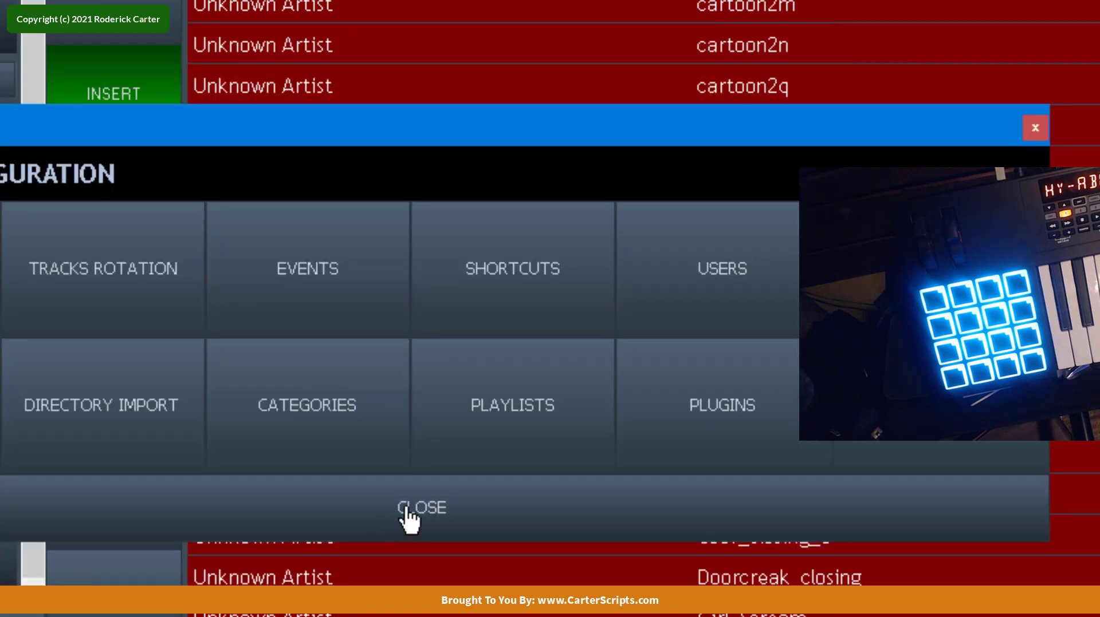
- Close configuration, then play, pause and stop CSMB Nu Disco MusicBed 17 from the Code 61 pads
click(421, 508)
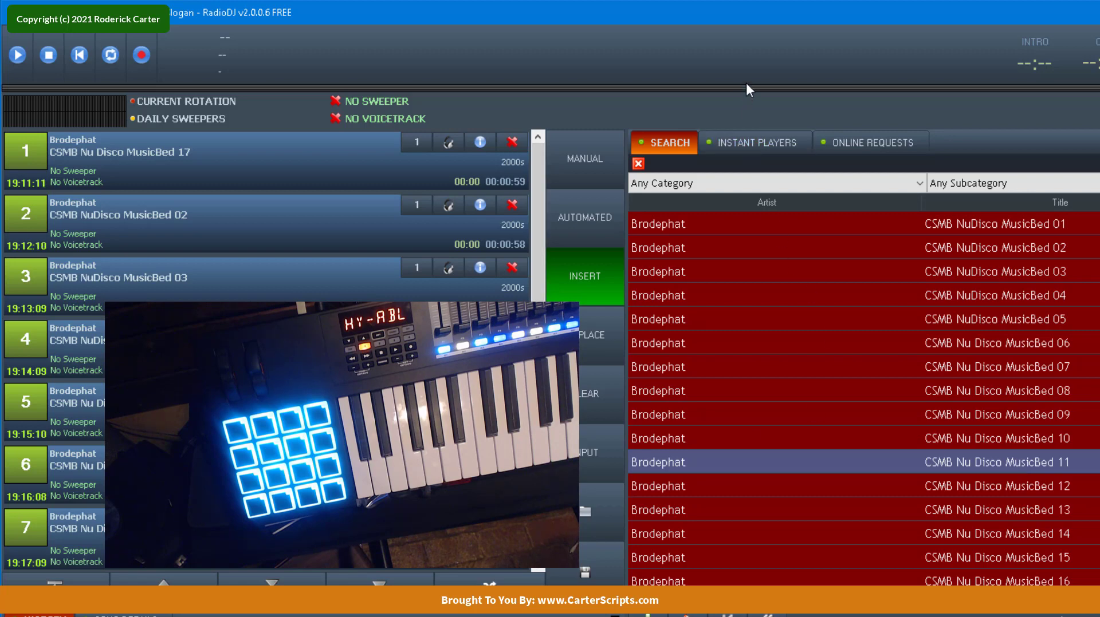
mouse_move(694, 68)
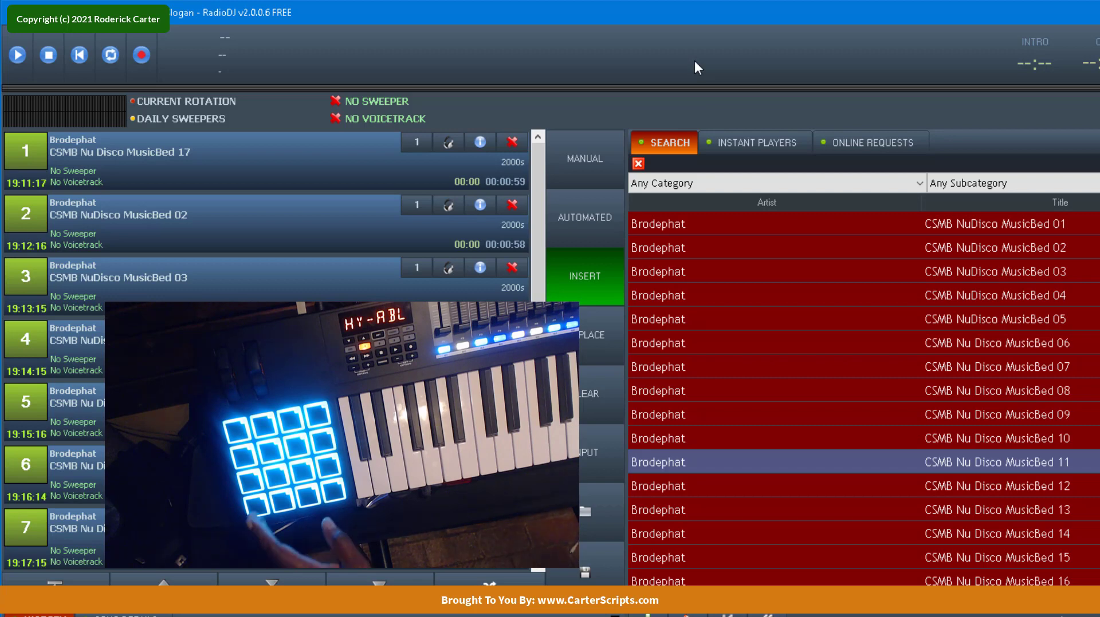
click(21, 58)
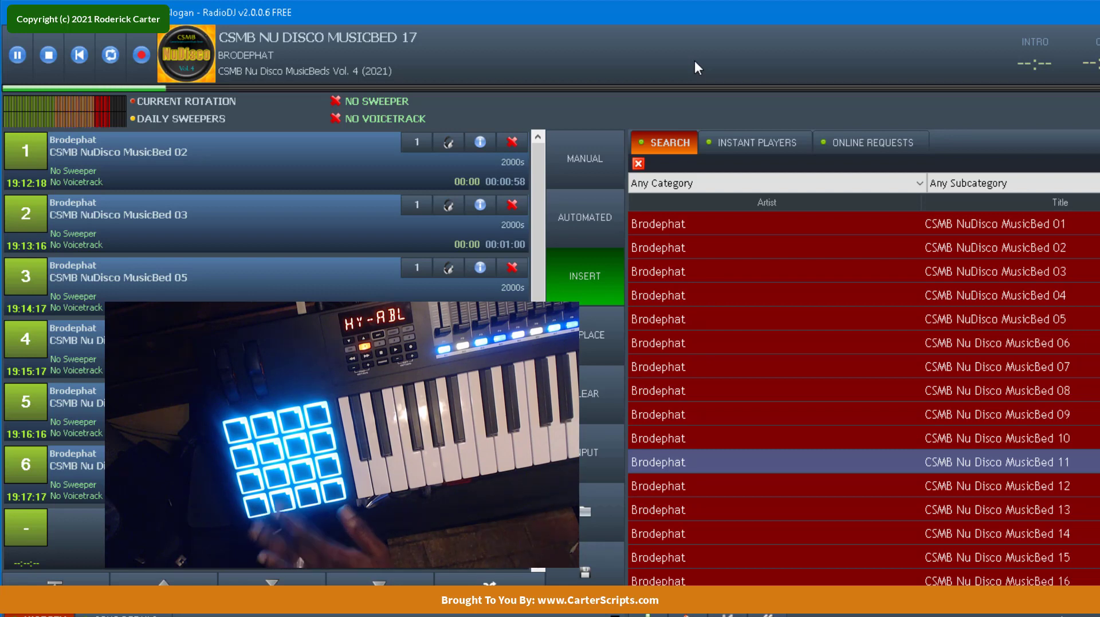
click(20, 55)
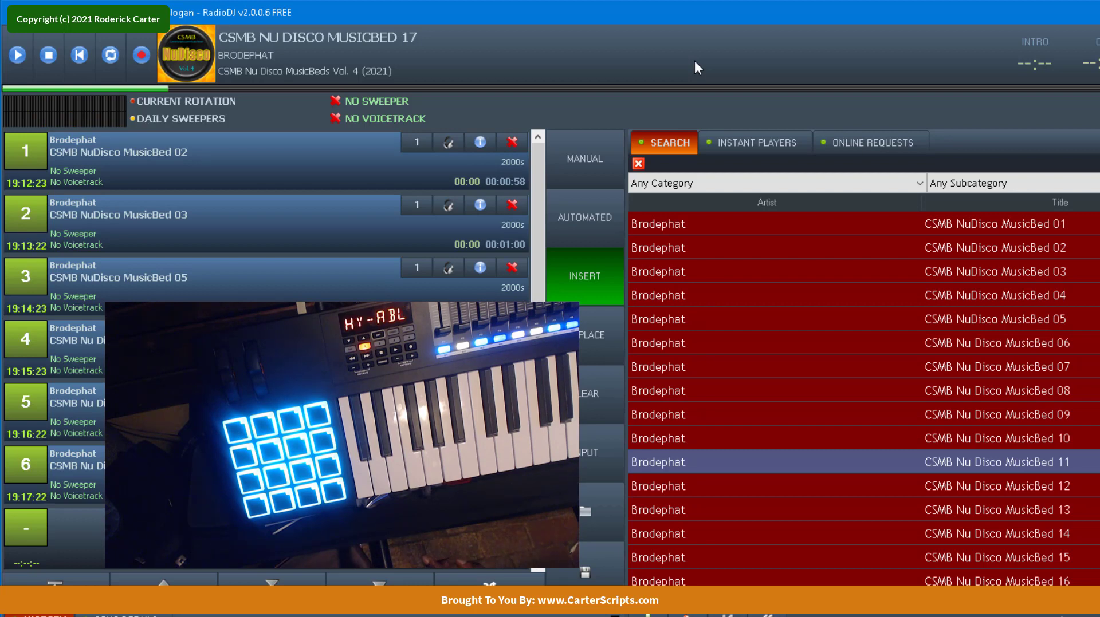
click(19, 56)
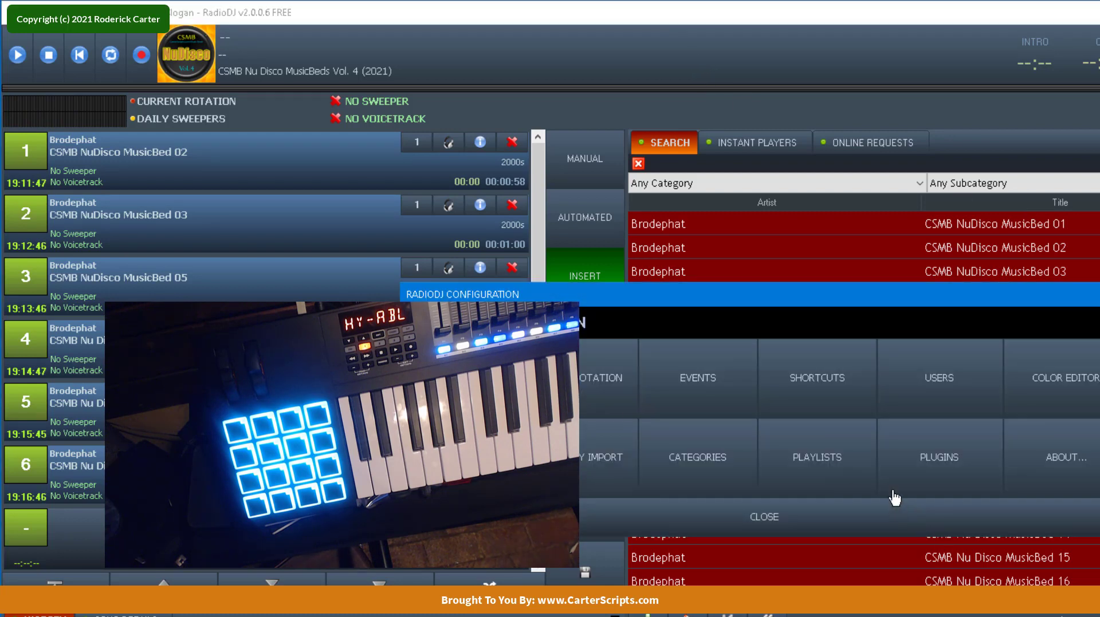
- Reopen the MIDI Controller plugin settings and scroll to the Play Cart mappings (keys 89–92, 83–85)
click(940, 457)
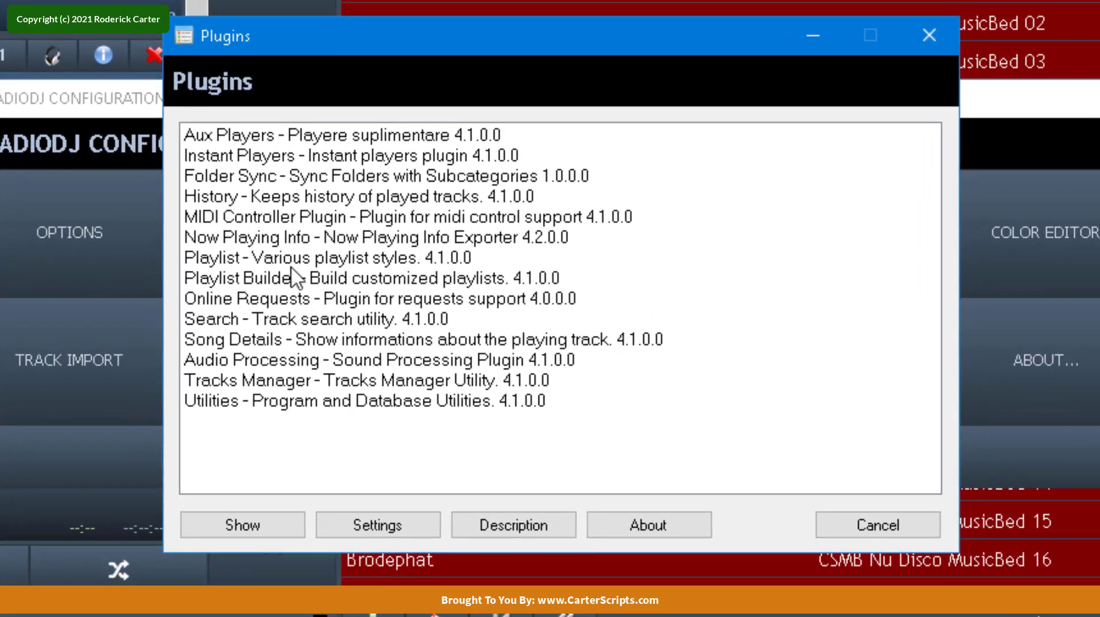
click(378, 526)
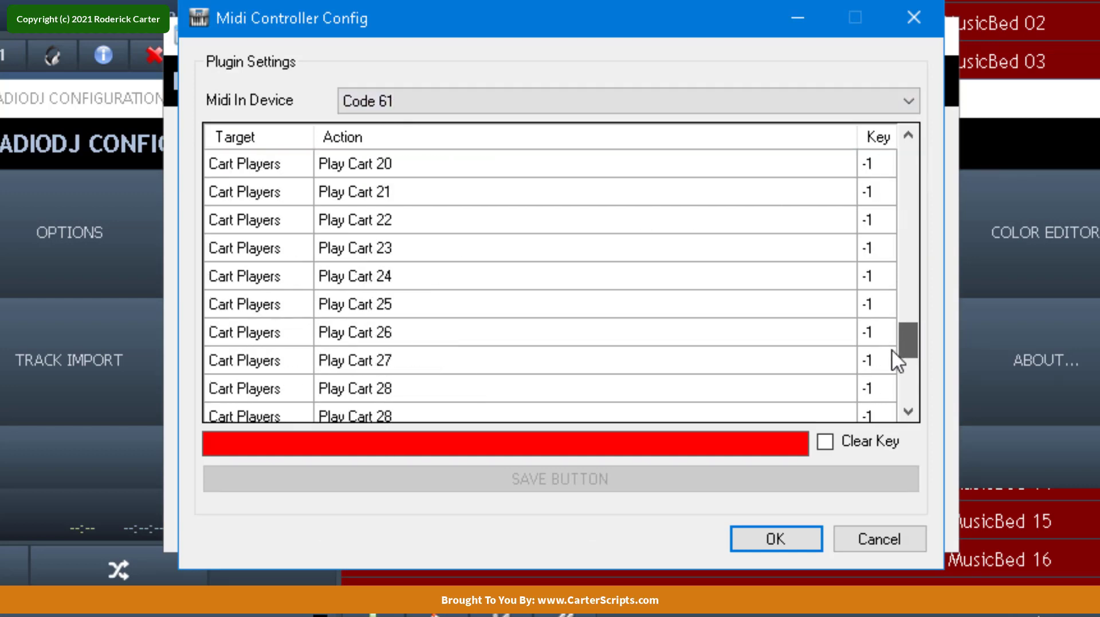
drag(905, 341, 905, 270)
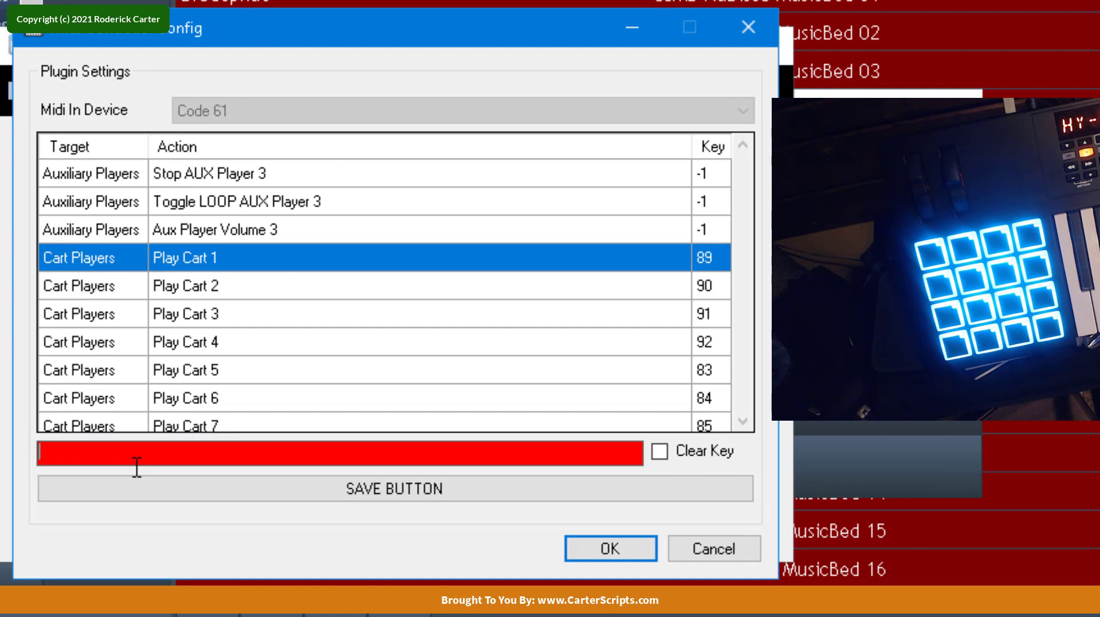
- Map Play Carts 1–4 to pad notes 48, 49, 50 and 51
text(48)
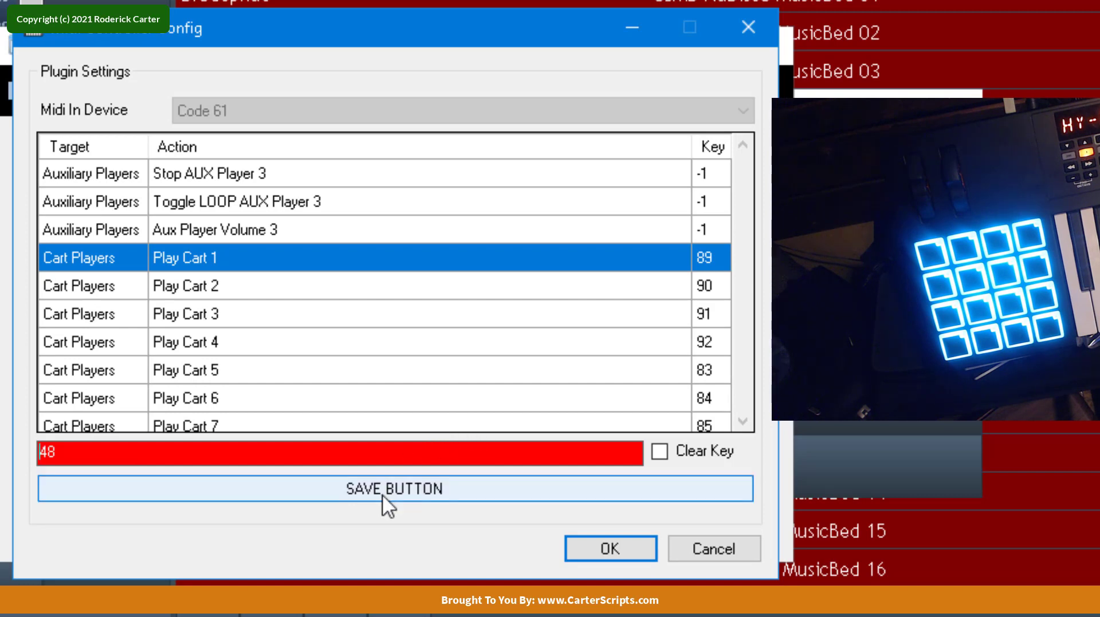
click(394, 490)
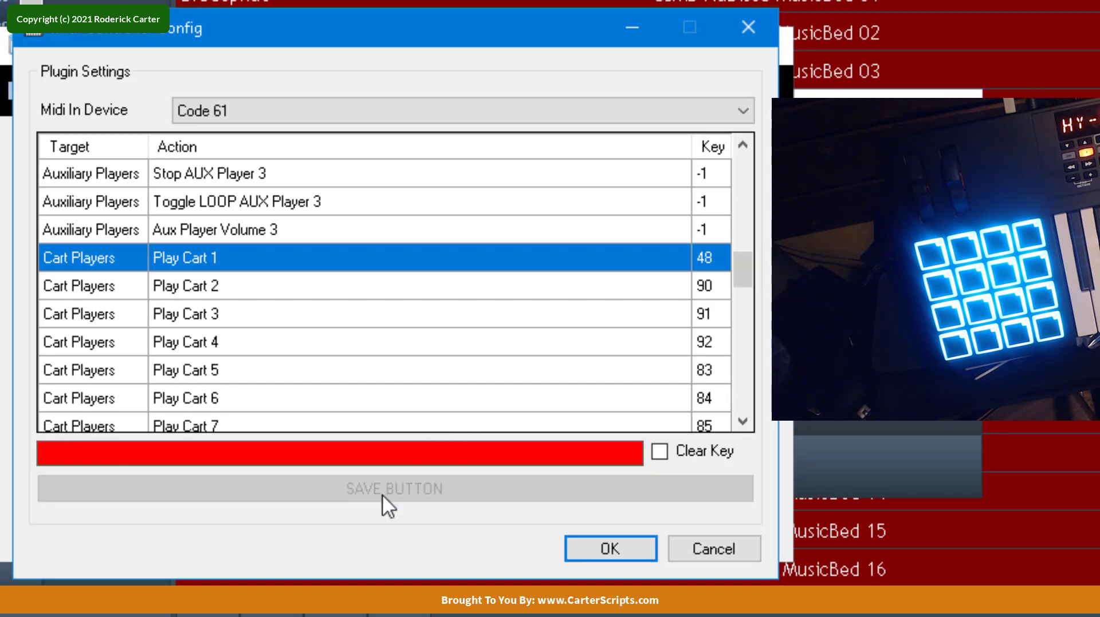
mouse_move(109, 305)
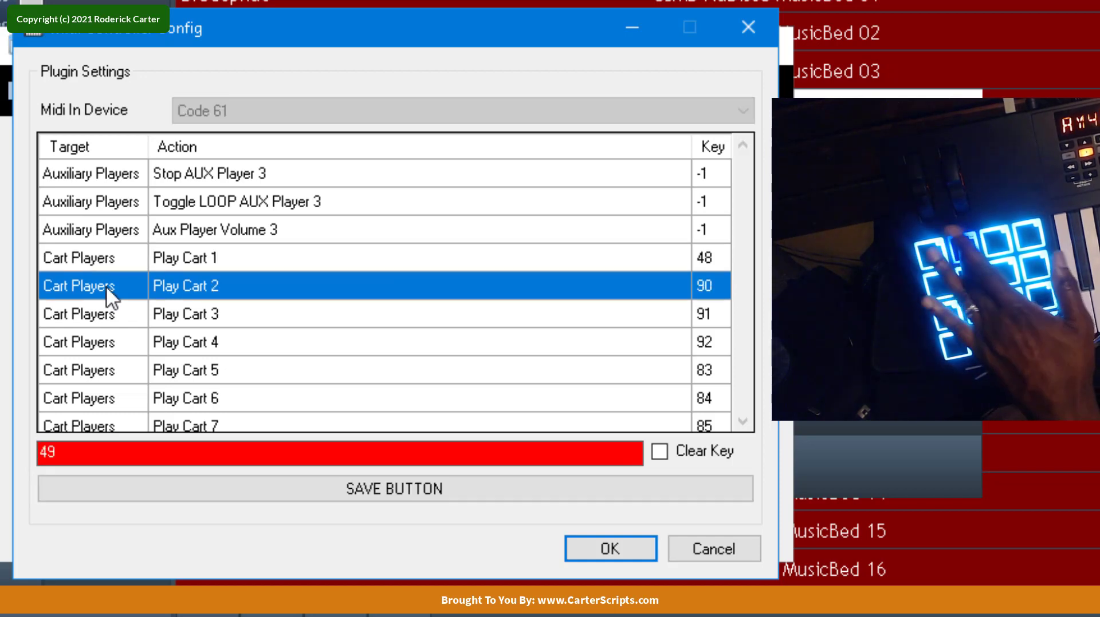
mouse_move(314, 389)
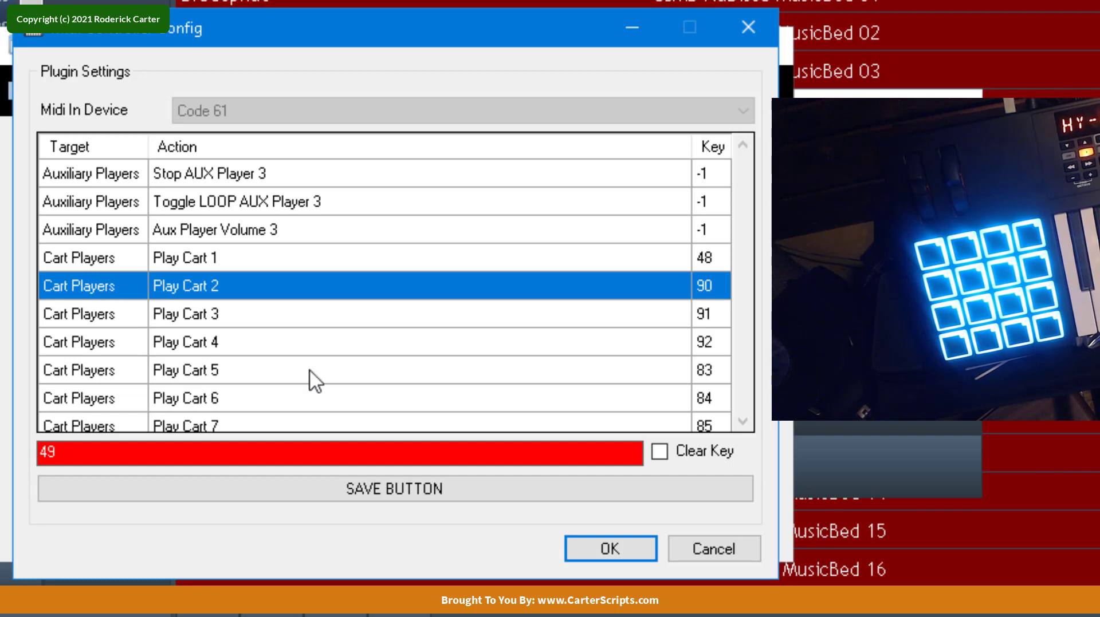
click(394, 489)
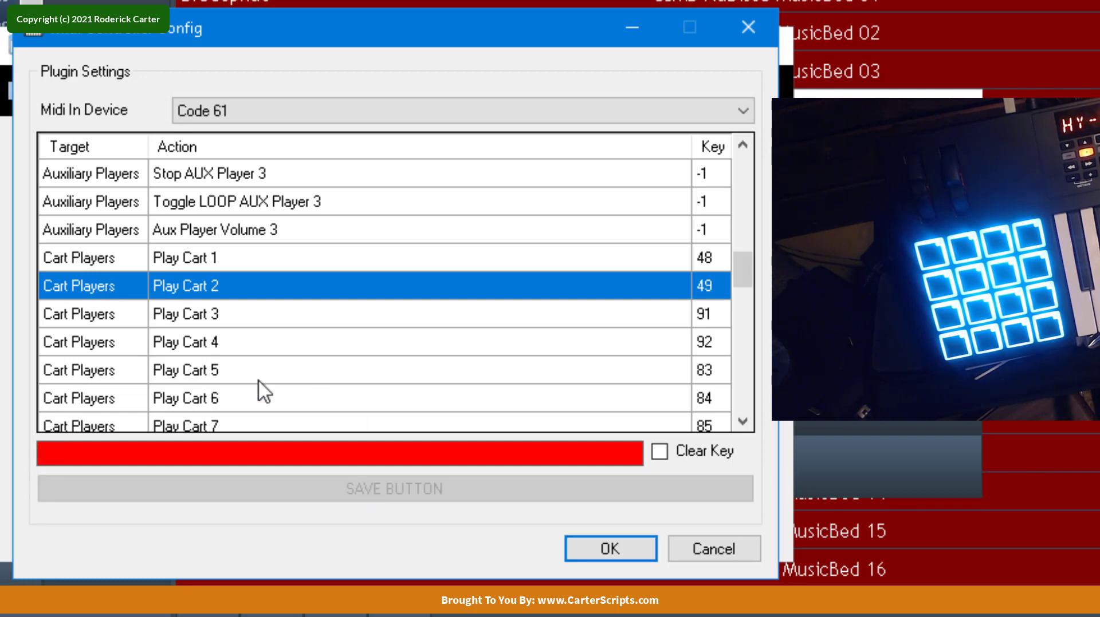
click(218, 314)
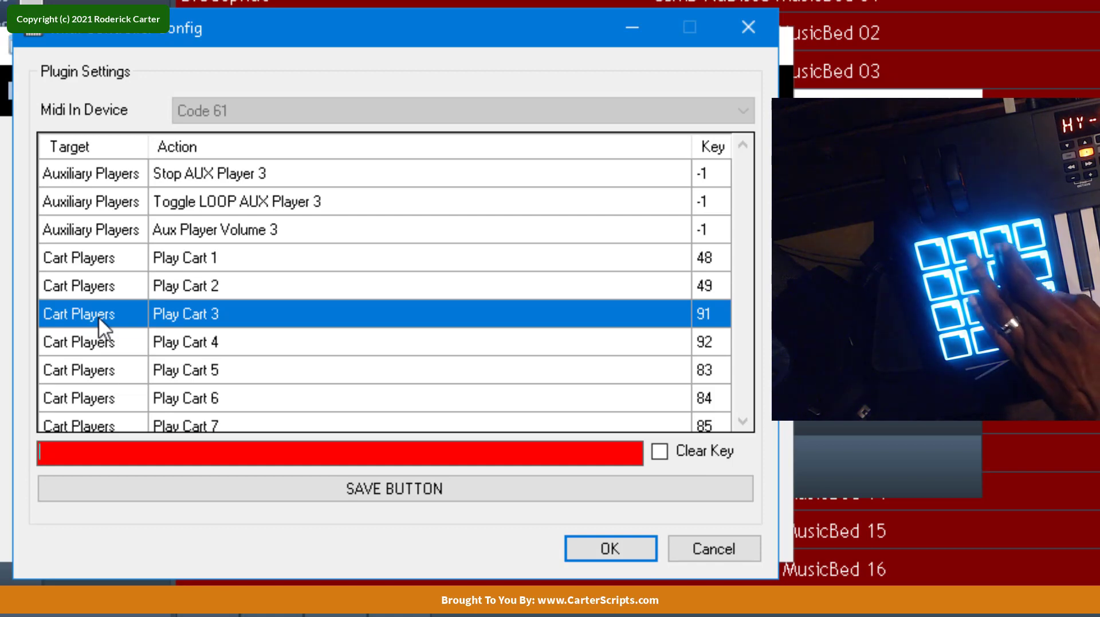
text(50)
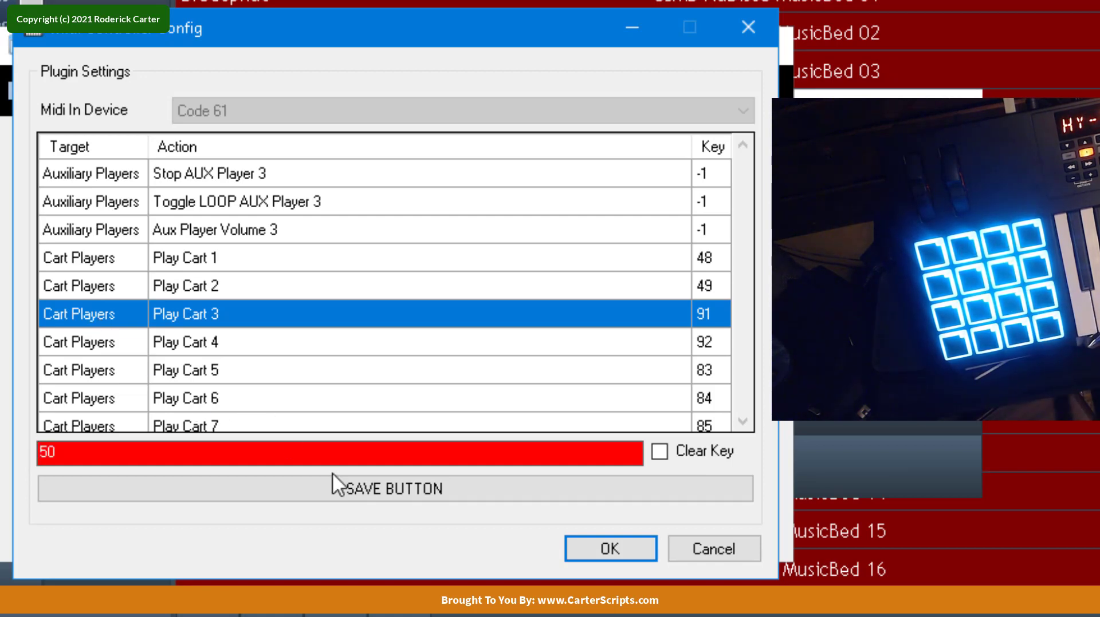
click(394, 489)
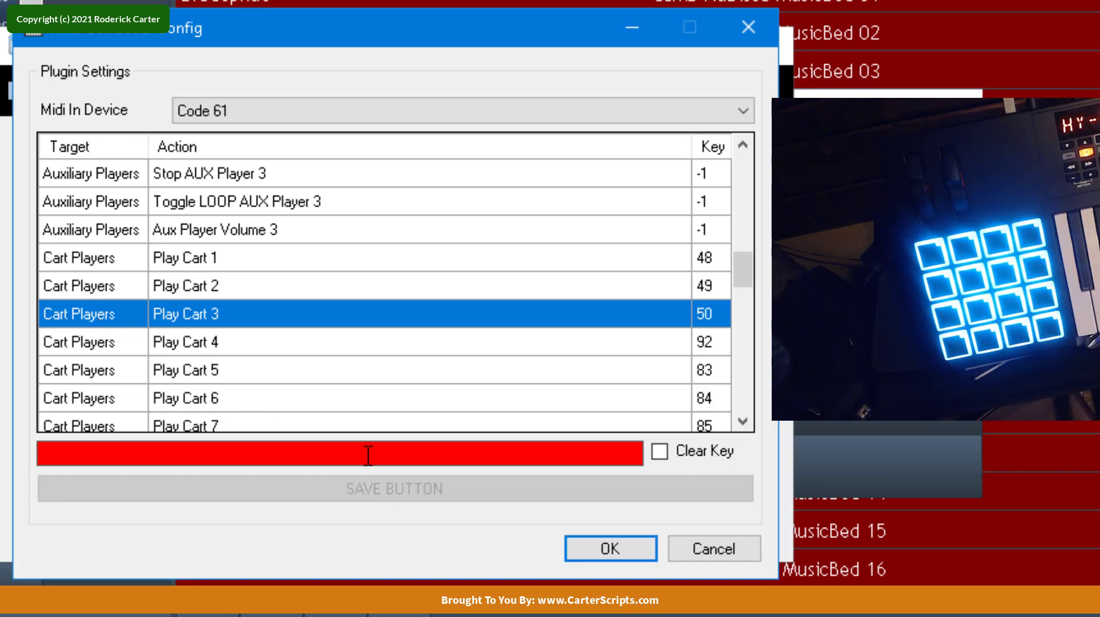
click(189, 347)
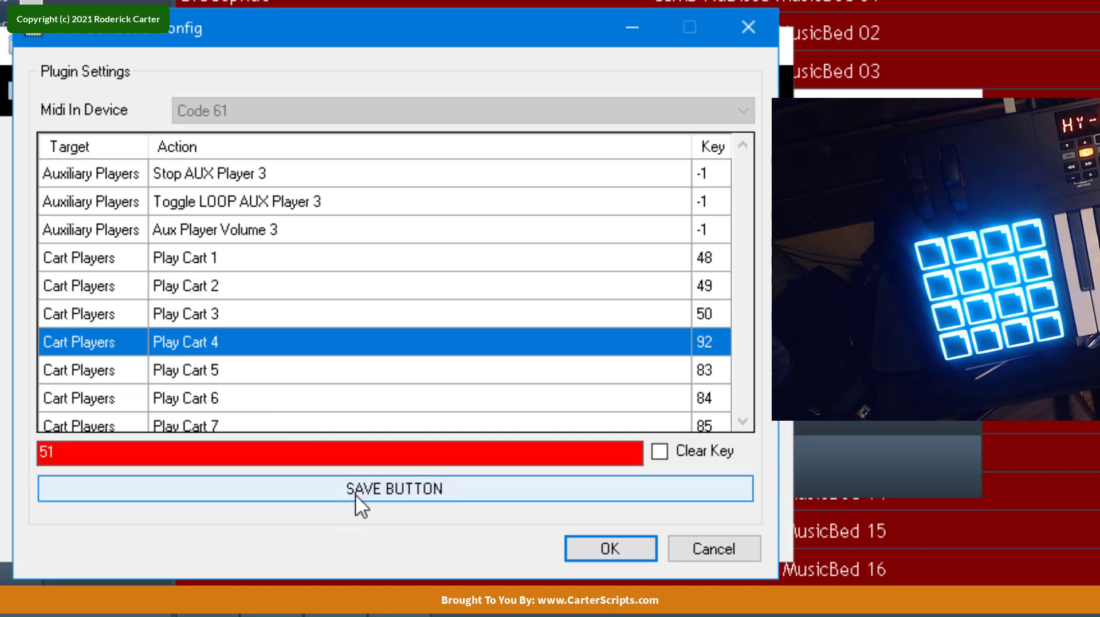
click(394, 489)
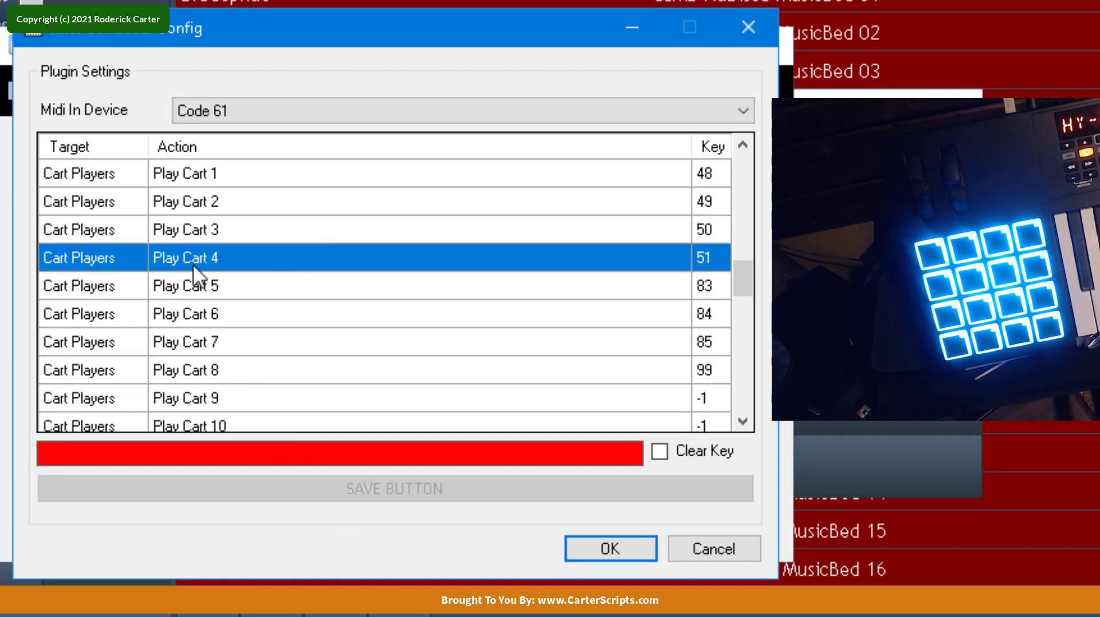
- Map Play Carts 5–8 to pad notes 44, 45, 46 and 47 and accept the MIDI mappings
click(183, 286)
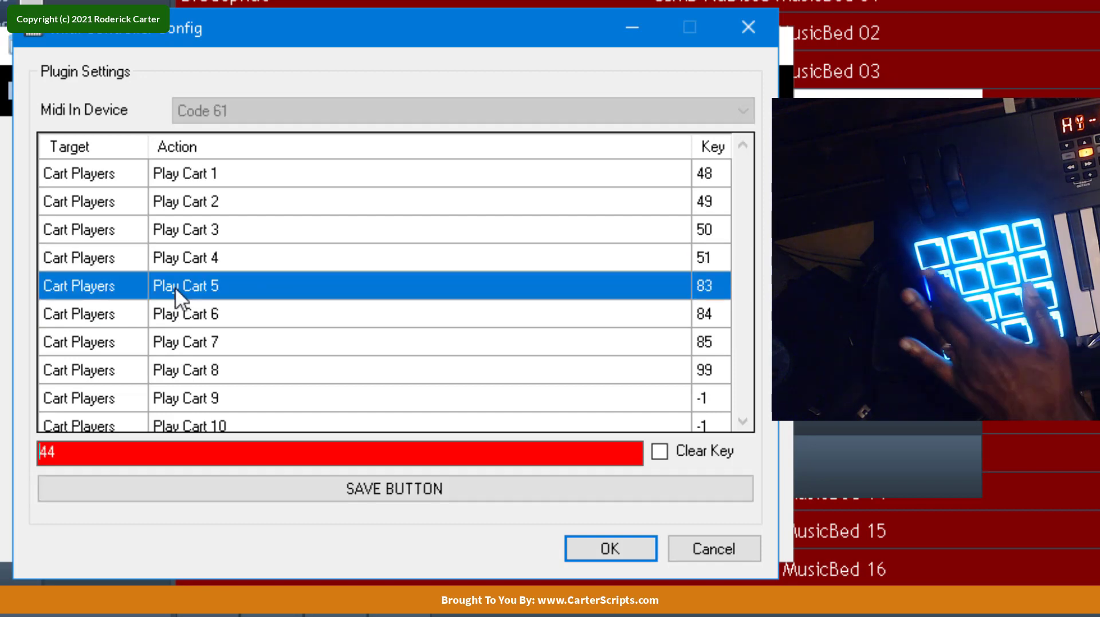
click(394, 489)
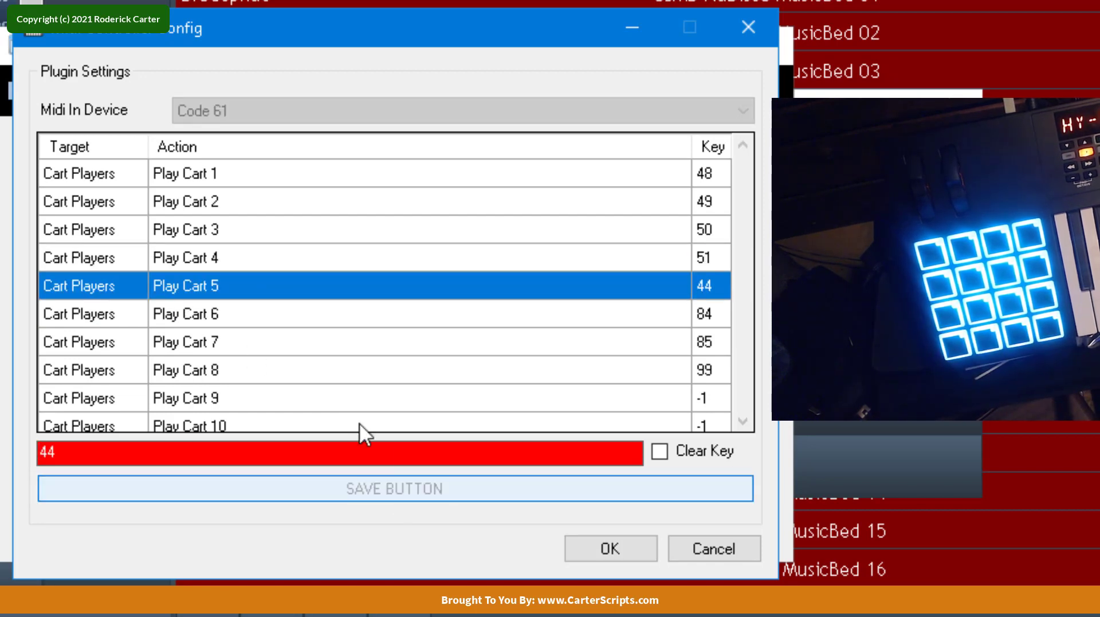
click(192, 315)
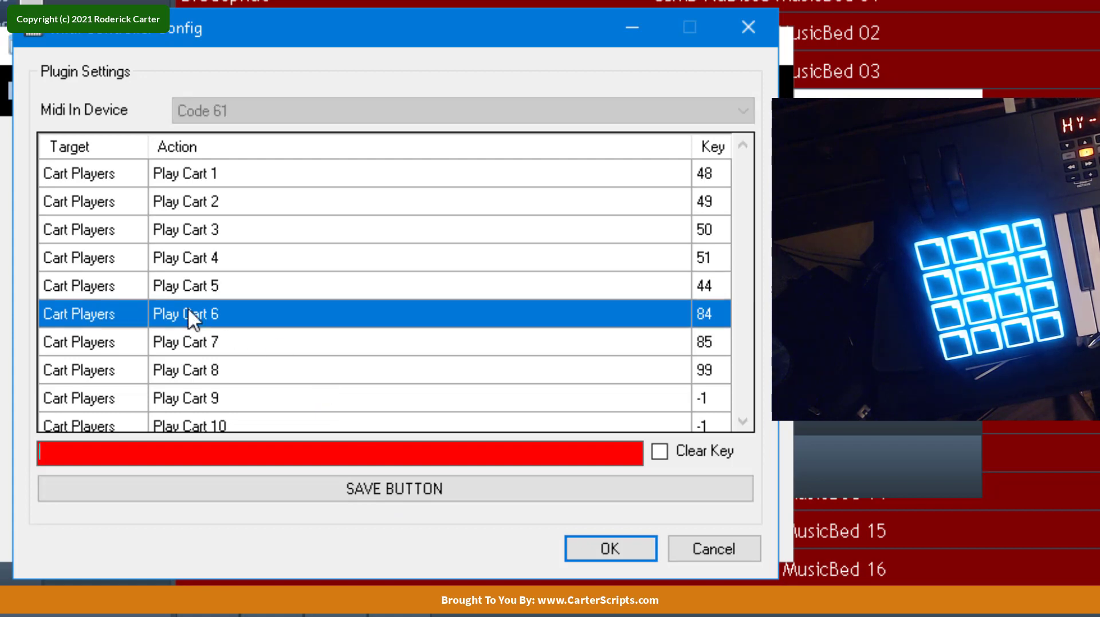
text(45)
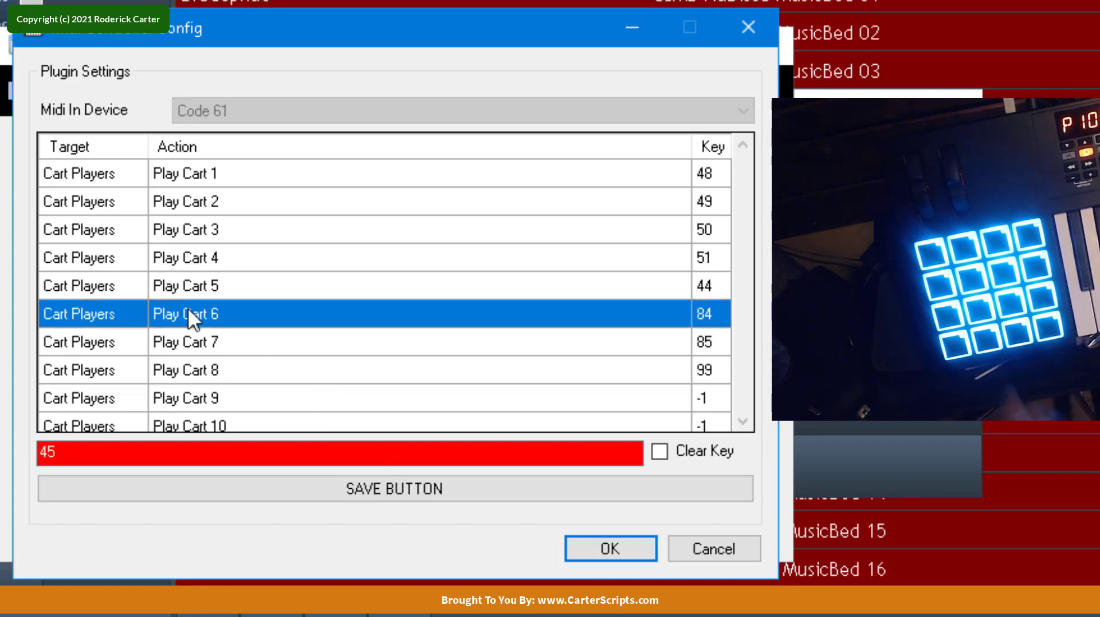
click(394, 489)
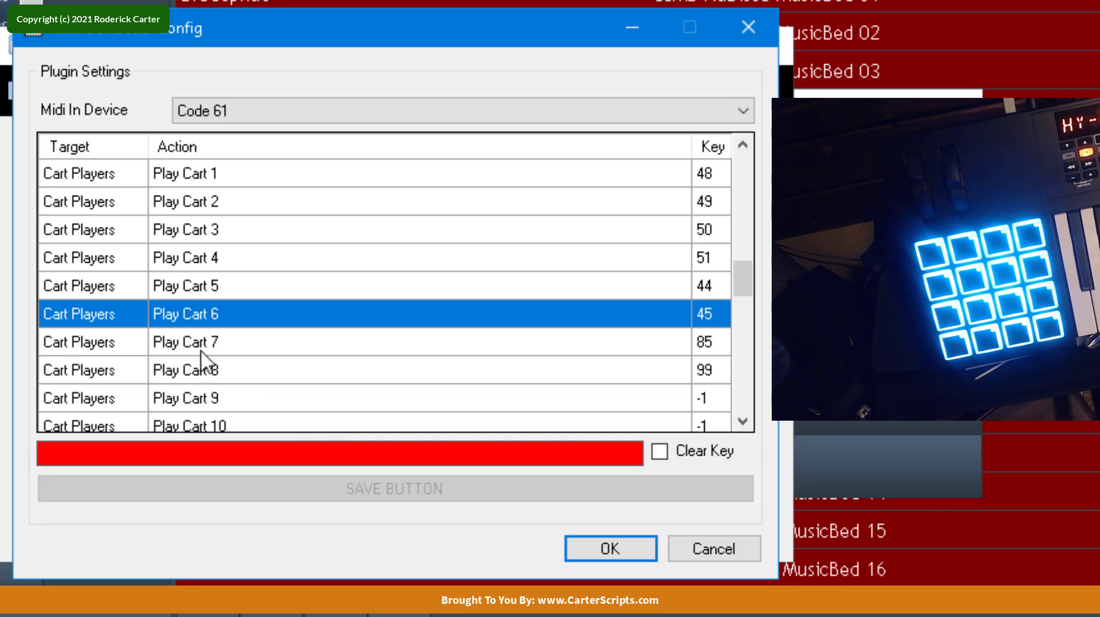
click(185, 342)
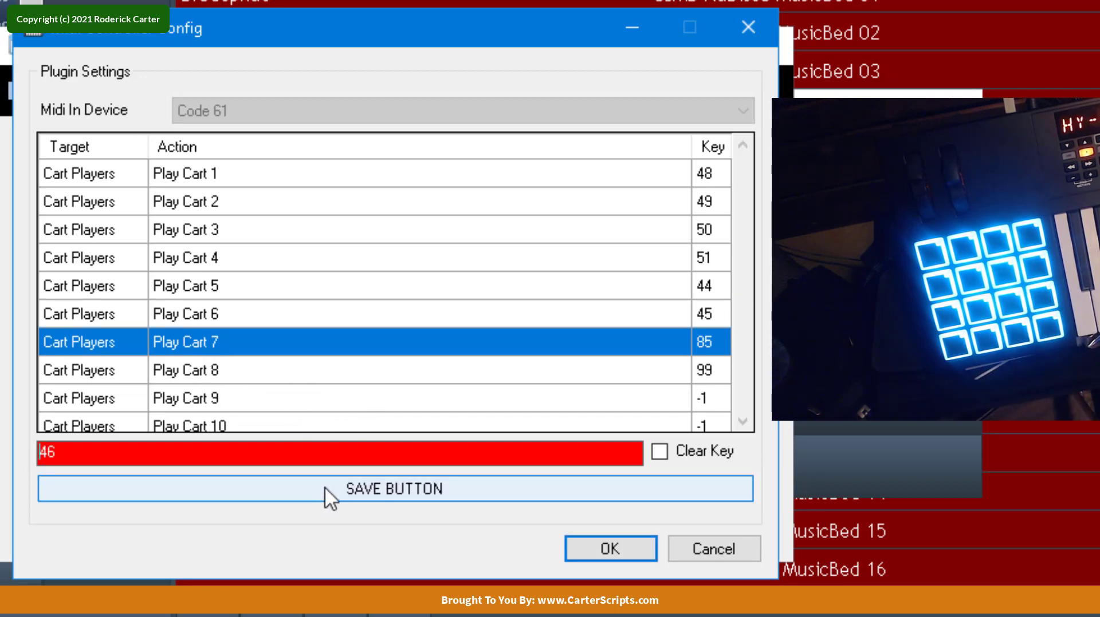
click(393, 489)
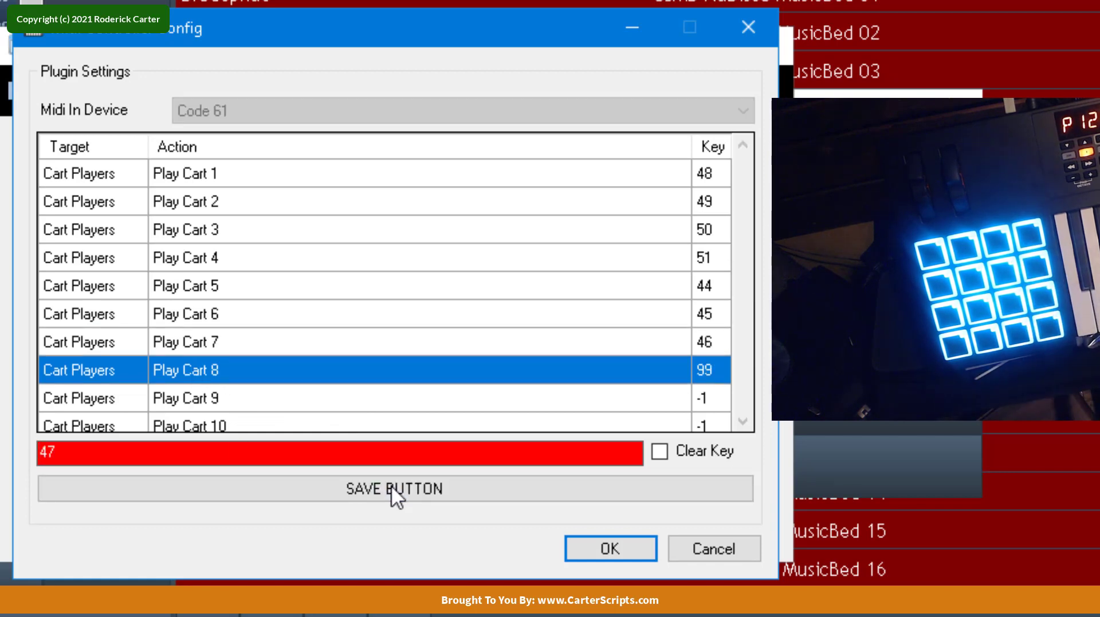
click(394, 490)
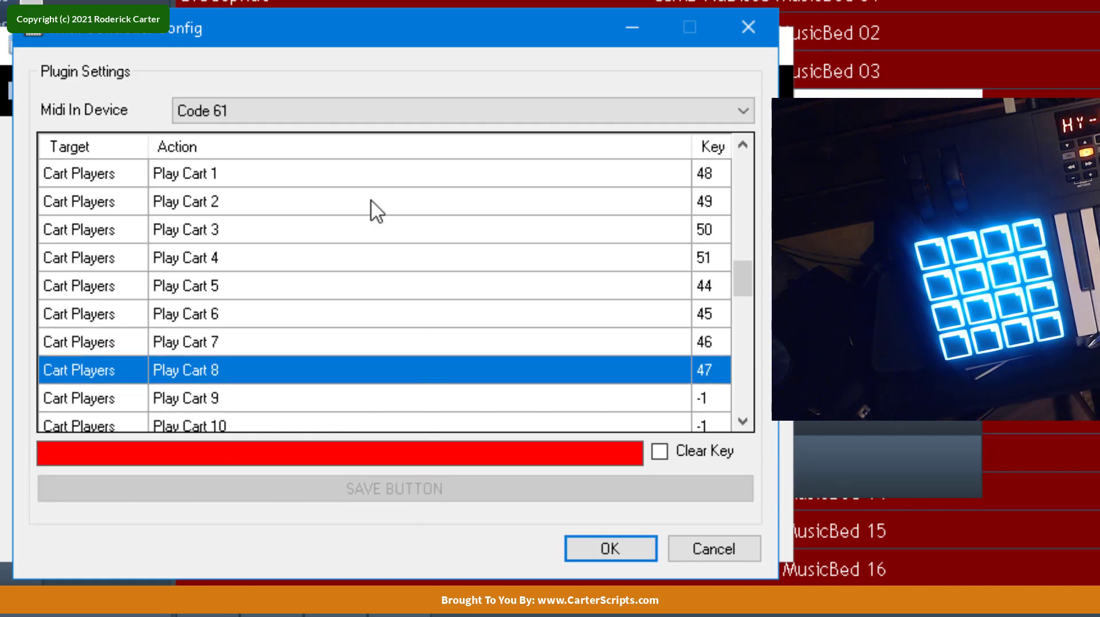
click(609, 548)
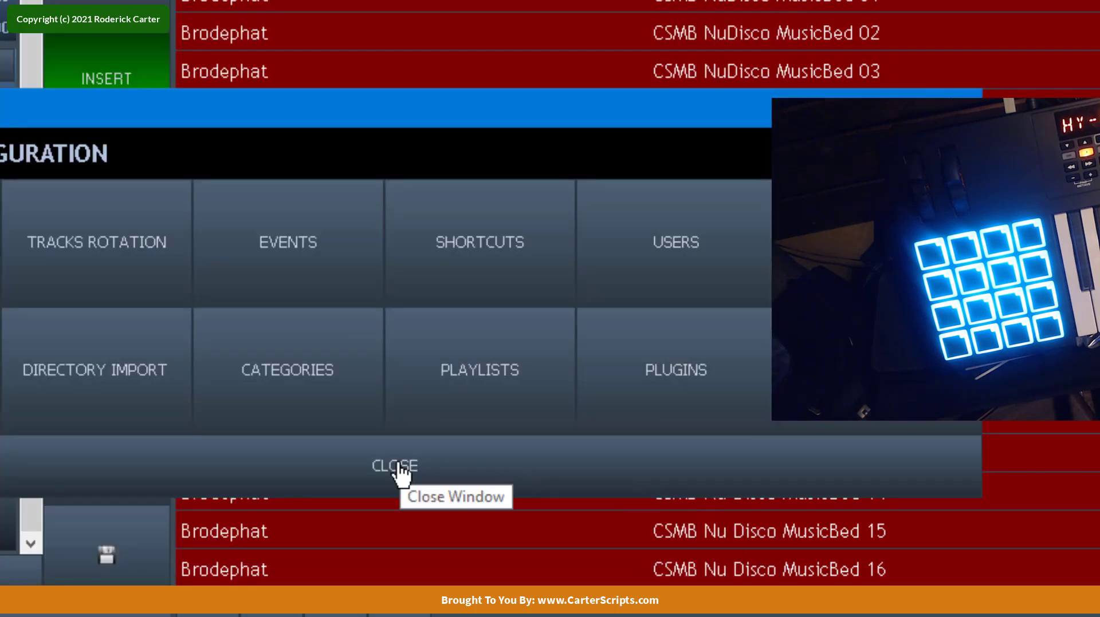
- Close configuration and show the Instant Players grid with its 30 cart slots
click(395, 466)
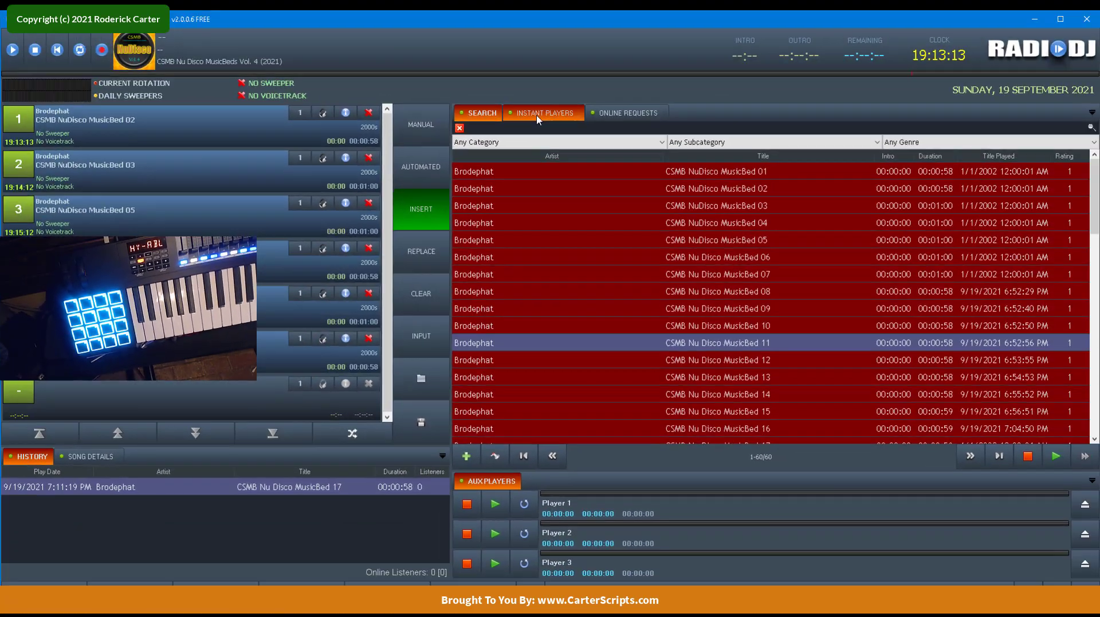
click(546, 113)
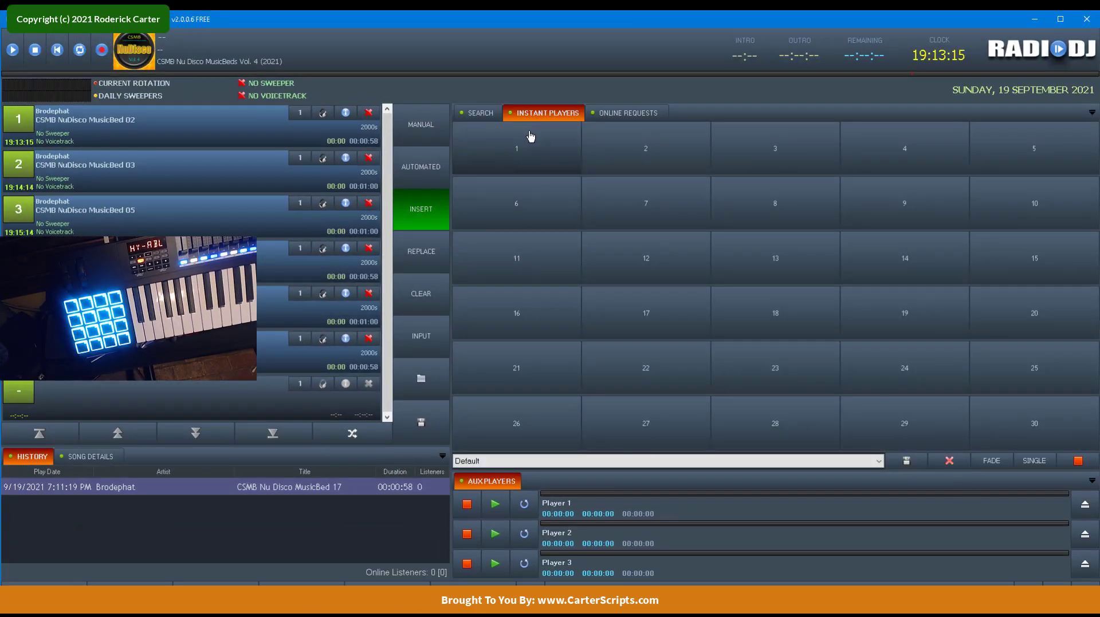
mouse_move(531, 150)
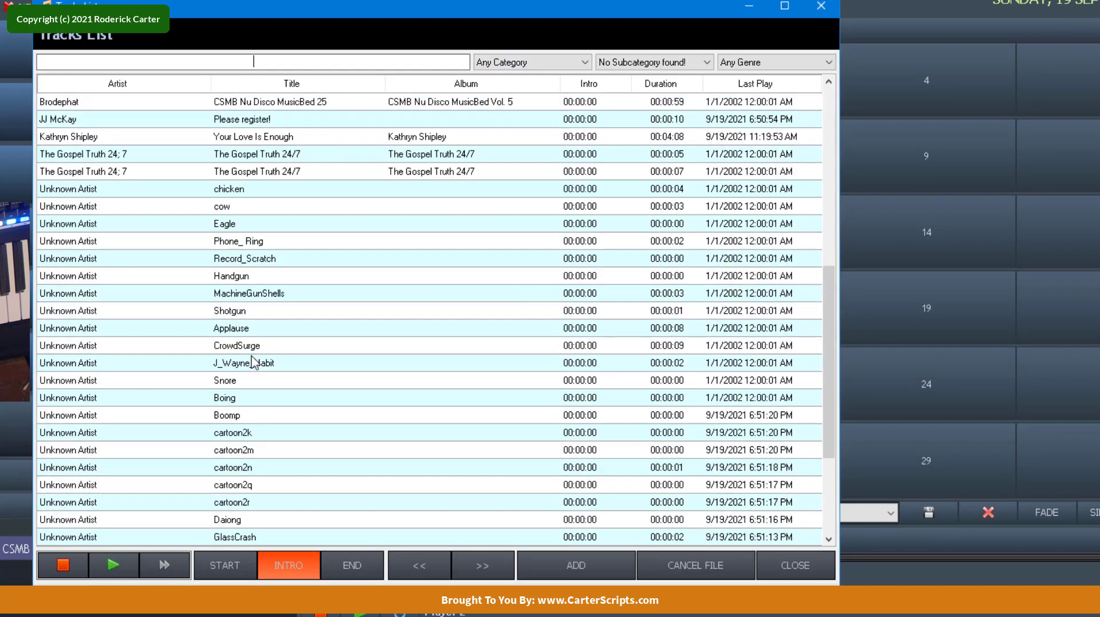
mouse_move(257, 247)
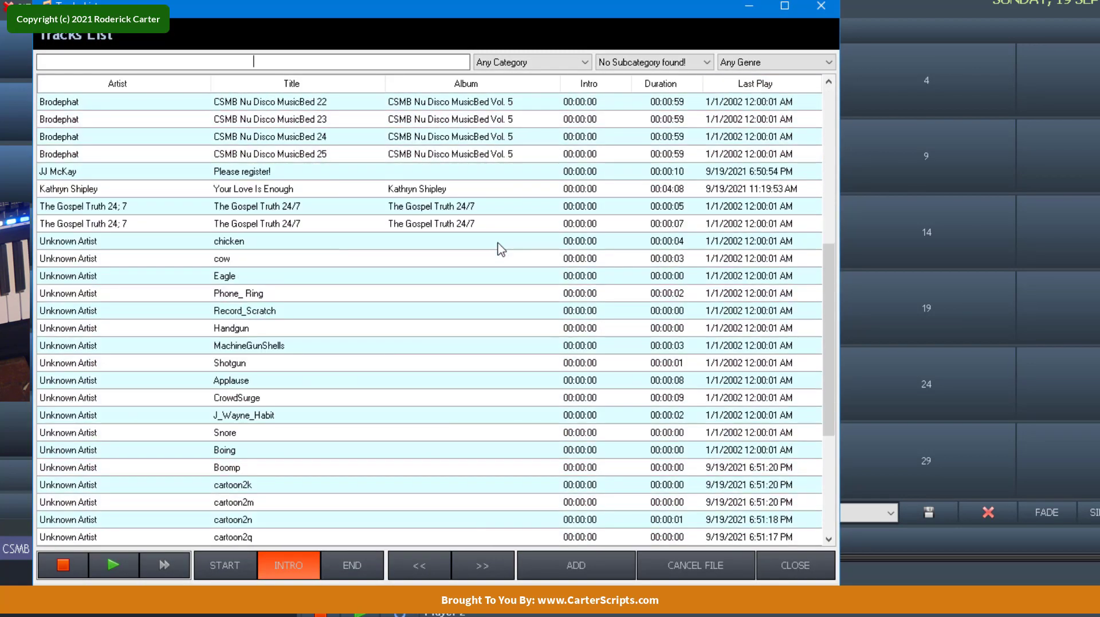
- Scroll the Tracks List down to the sound effects for loading MachineGunShells and cartoon2q into carts 4 and 5
scroll(down, 3)
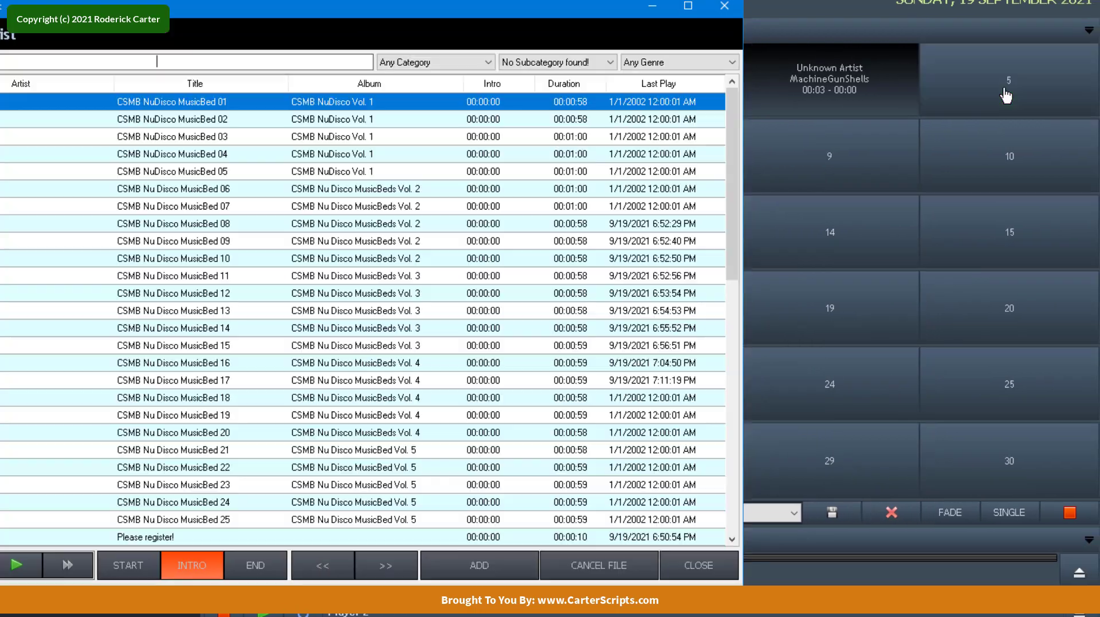
scroll(down, 3)
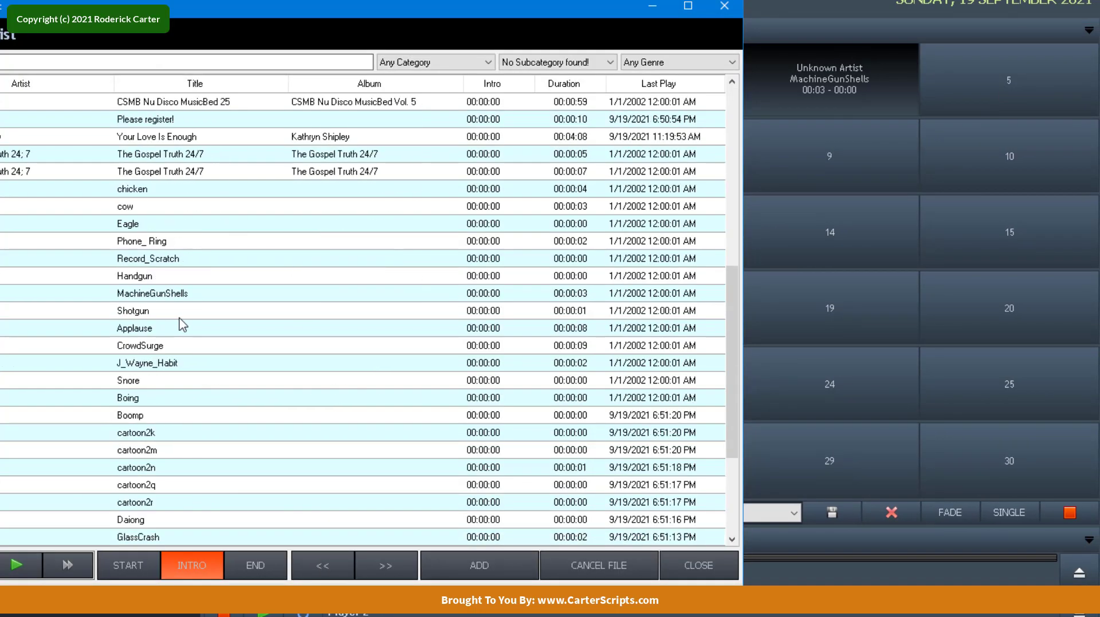
scroll(down, 3)
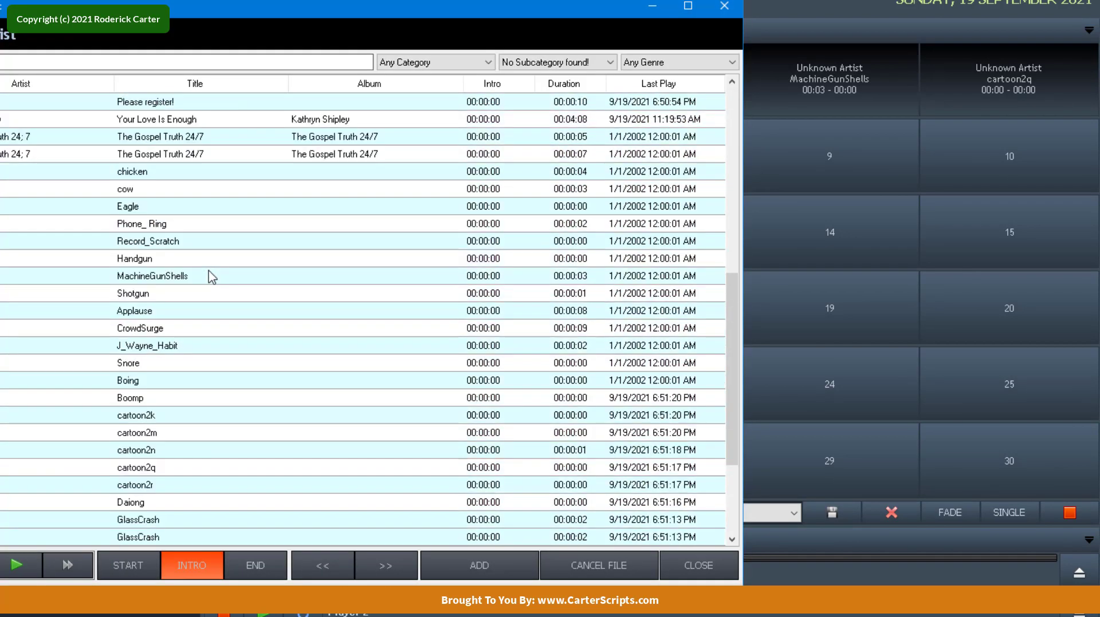
scroll(down, 3)
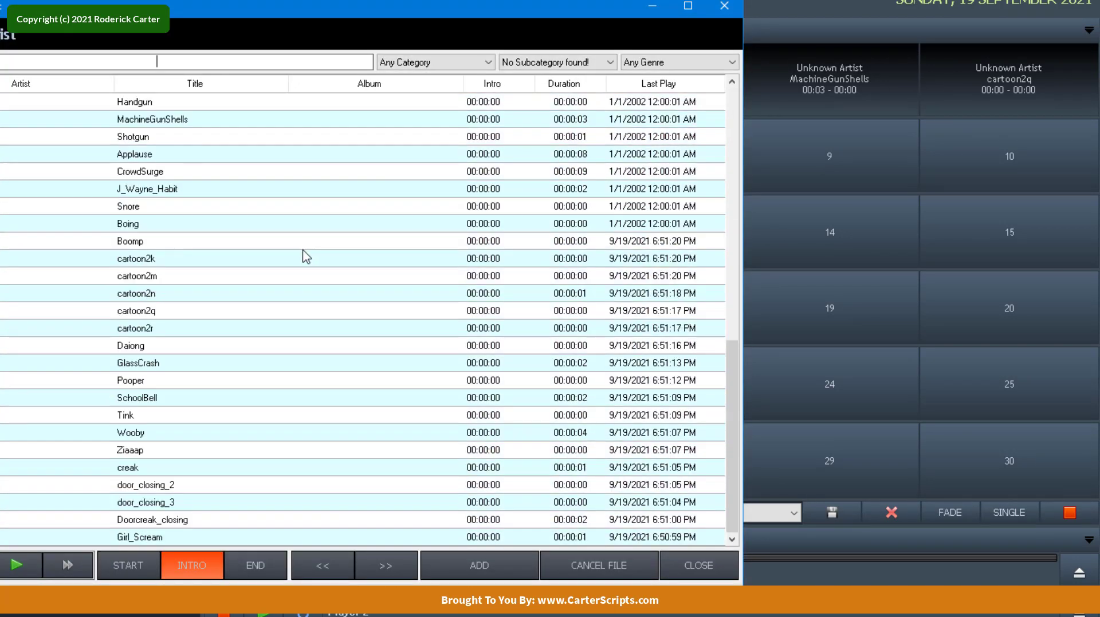
mouse_move(137, 557)
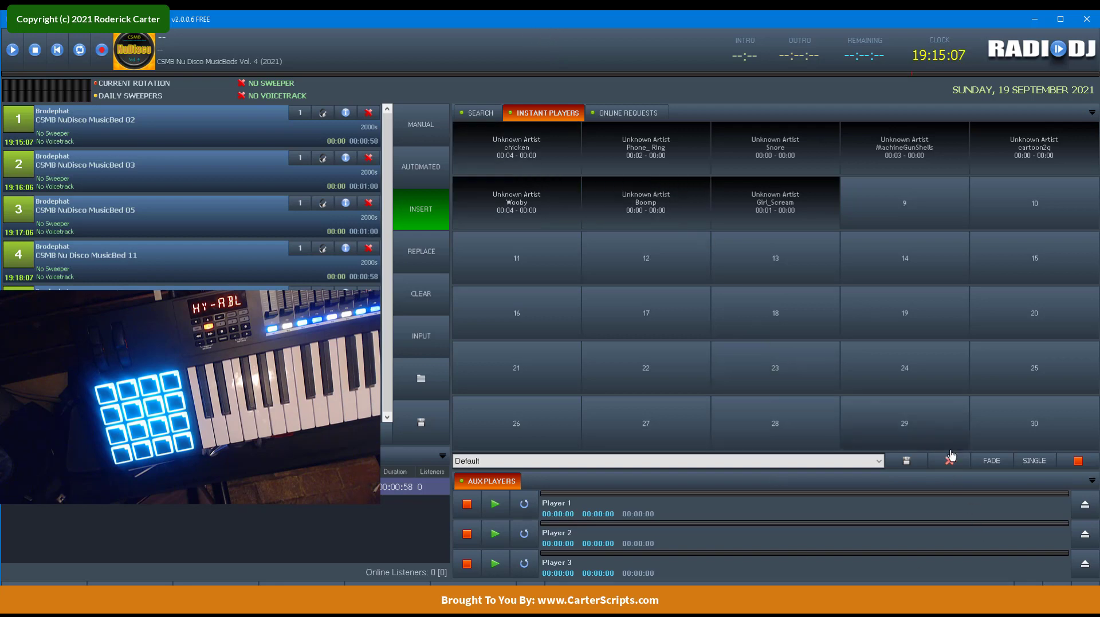
mouse_move(939, 380)
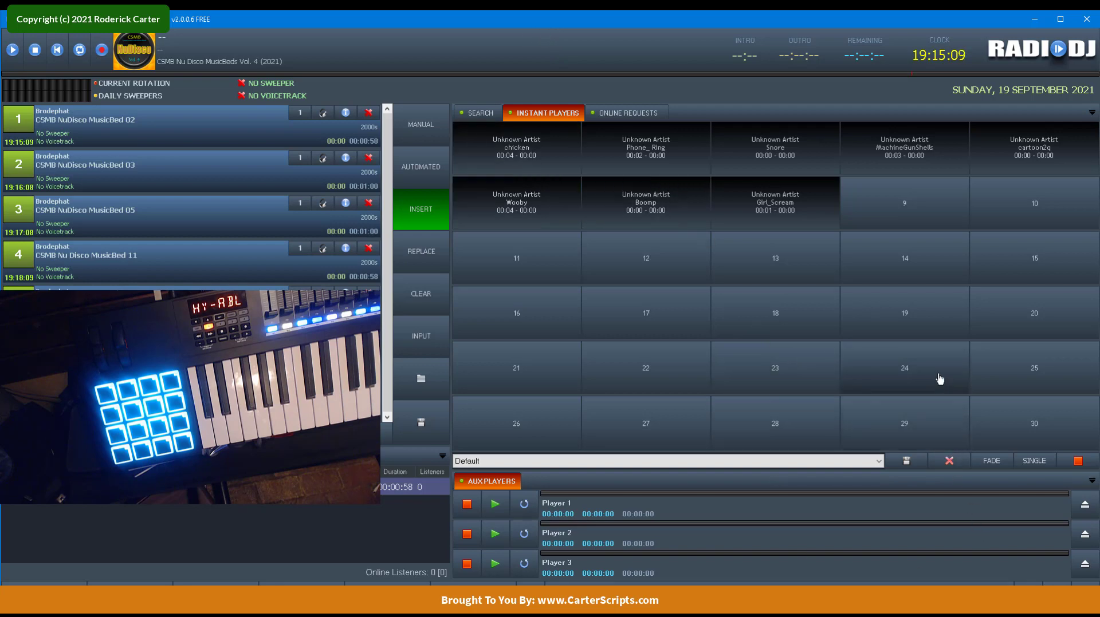
mouse_move(563, 258)
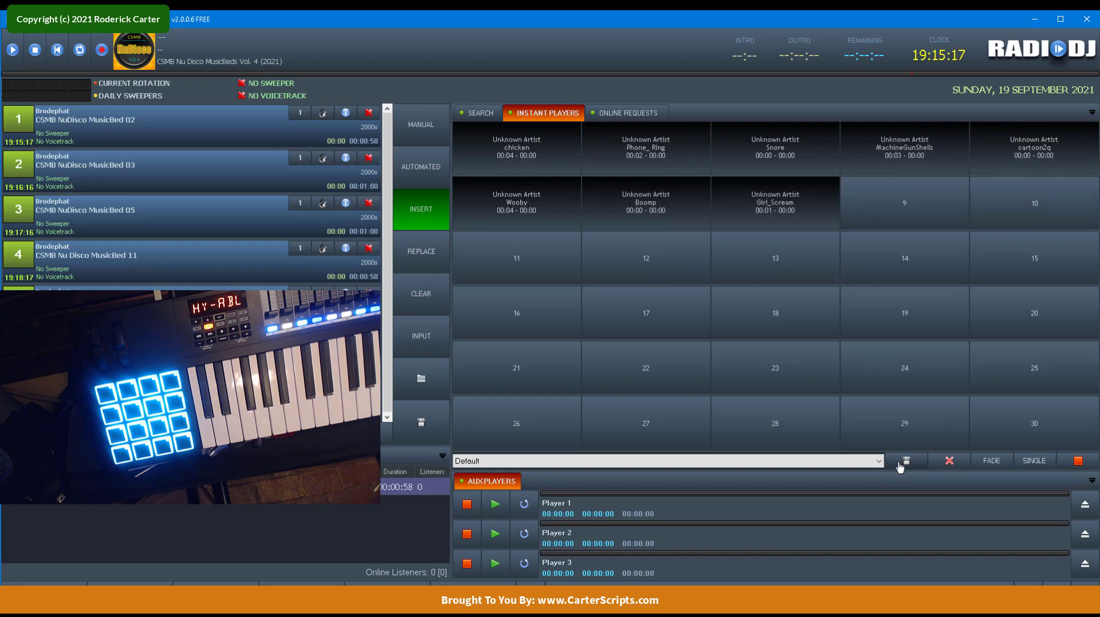
mouse_move(907, 462)
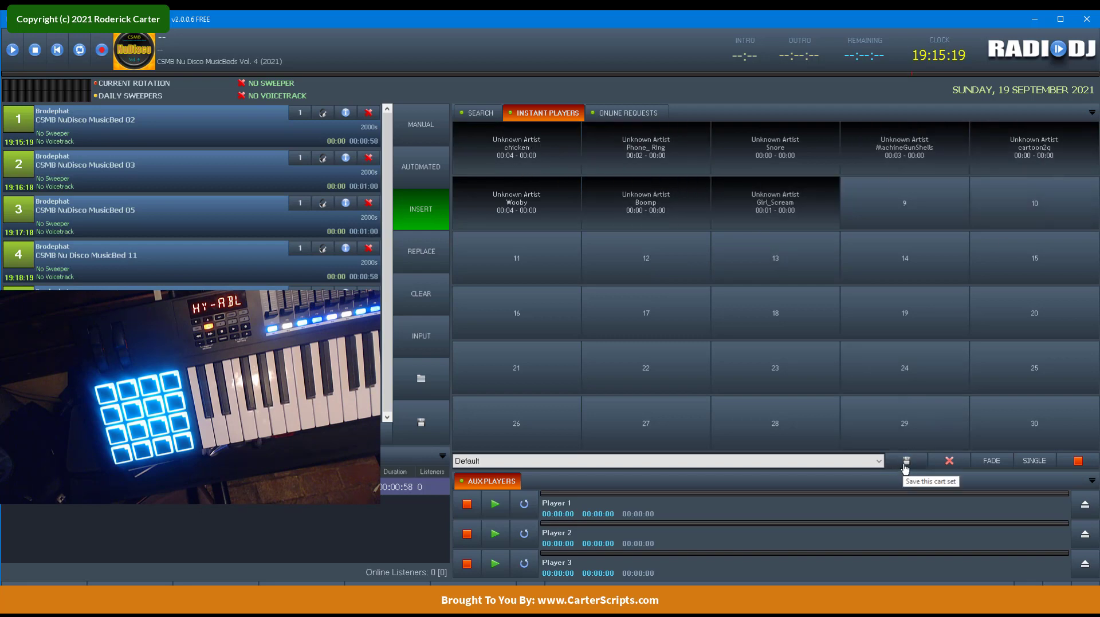
- Save the eight loaded carts as a new cart set named SoundFX
click(906, 462)
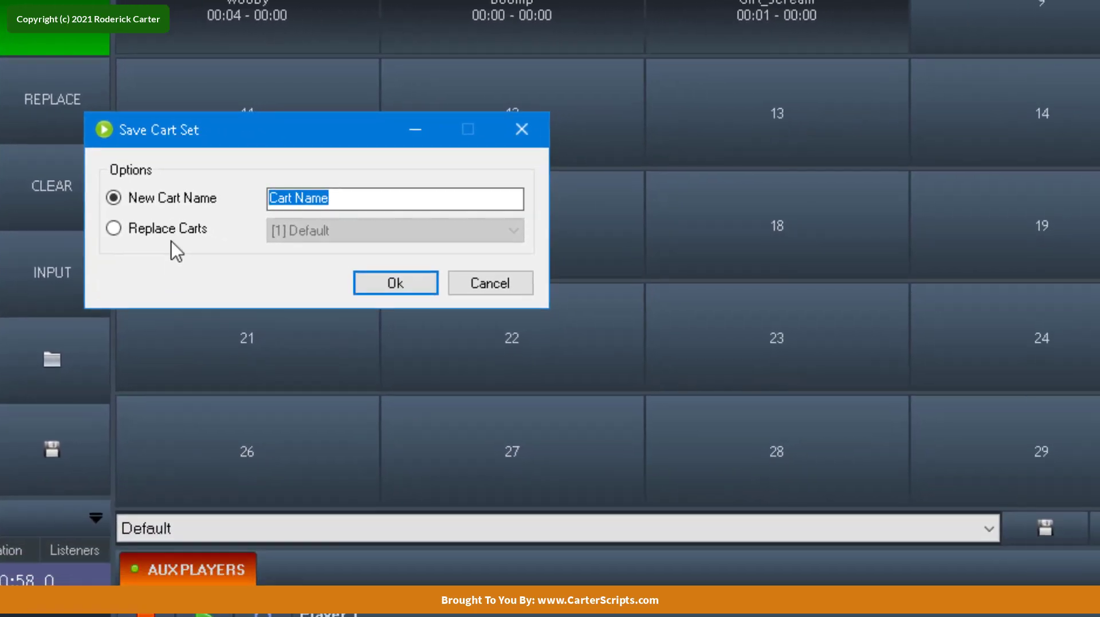
click(113, 227)
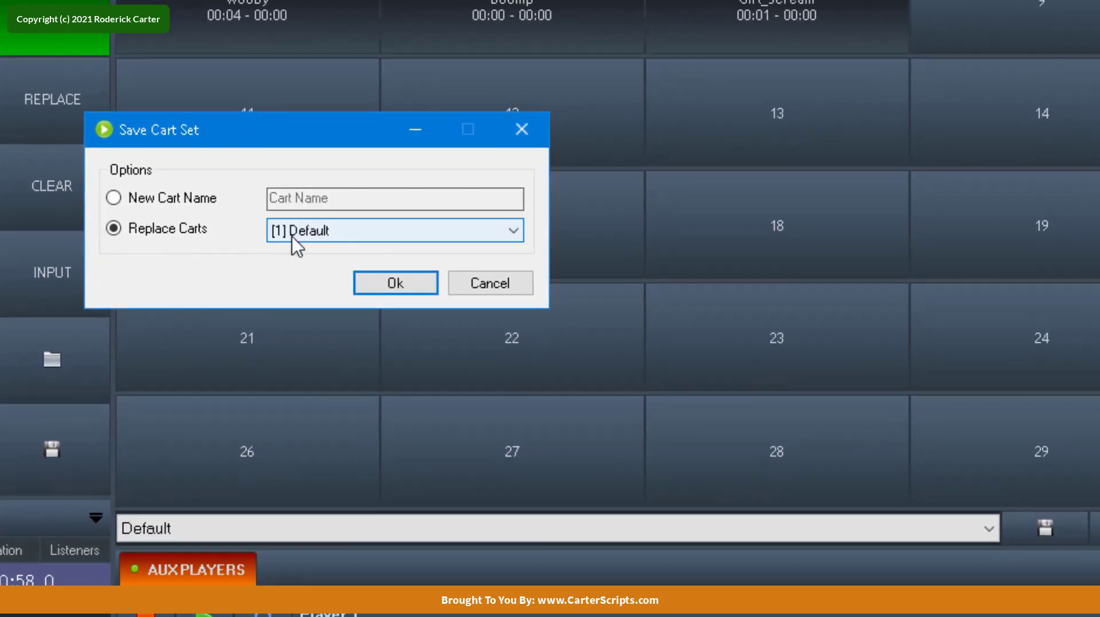
click(113, 198)
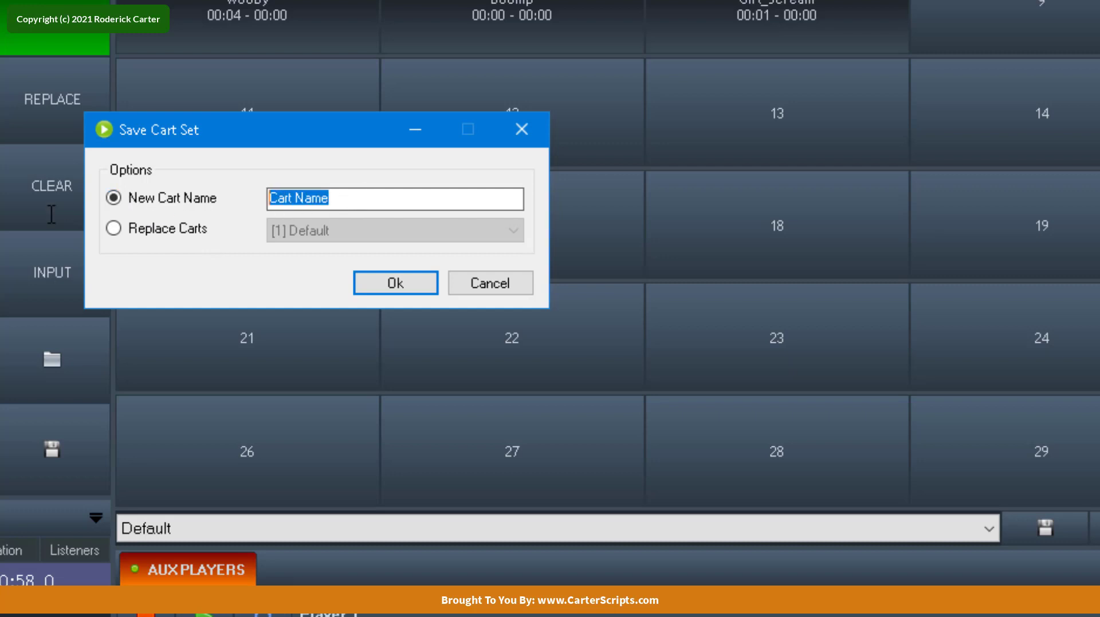
text(S)
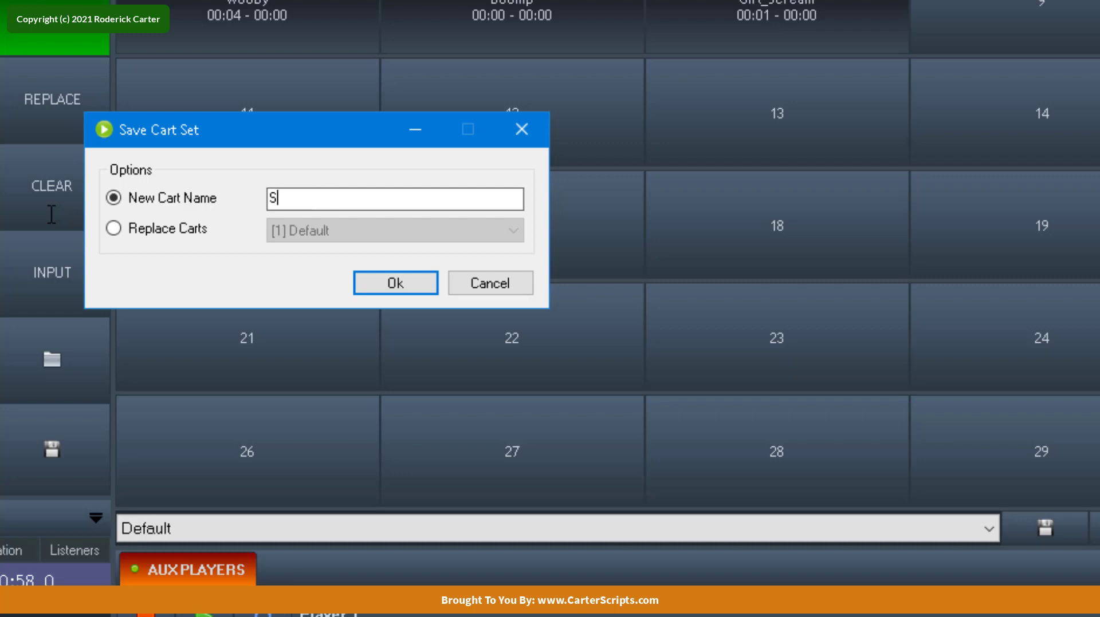
text(ound)
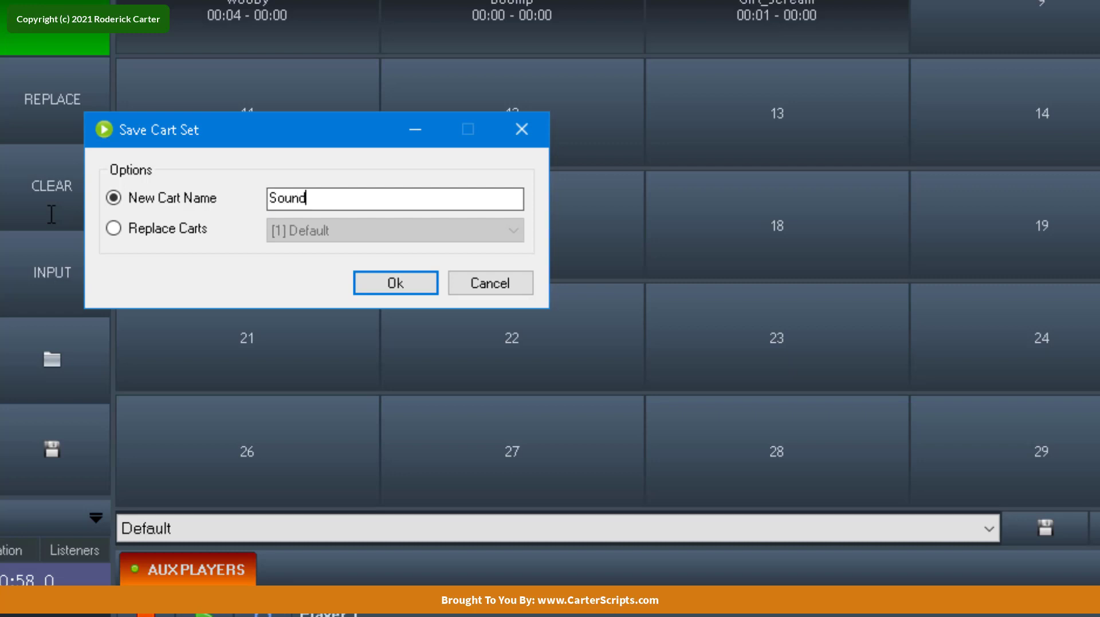
text(FX)
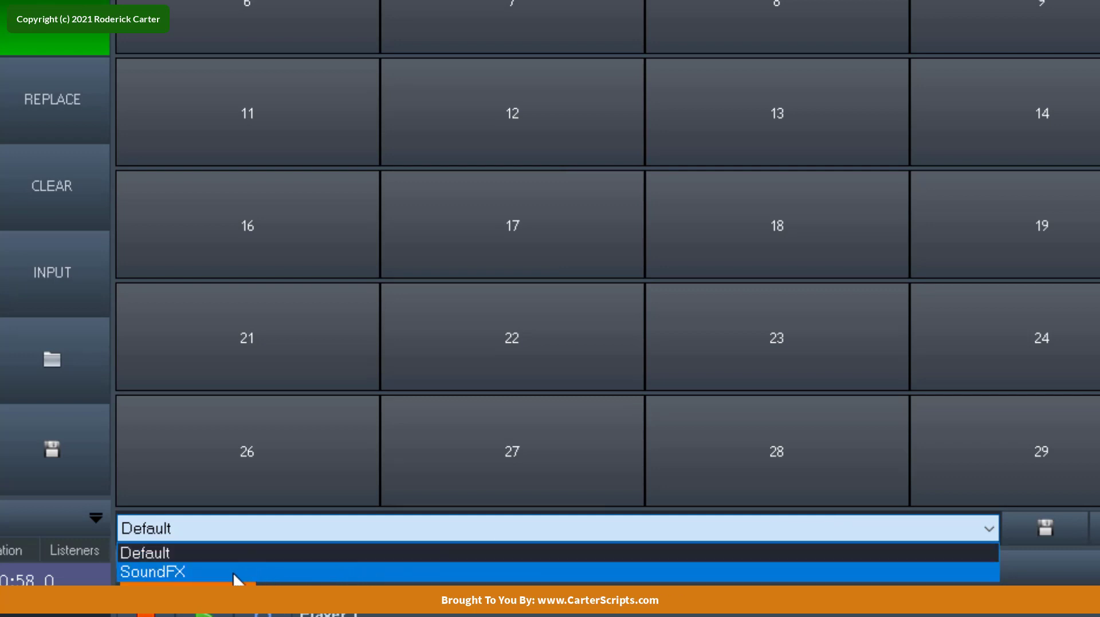
- Select the SoundFX cart set, quit RadioDJ and relaunch RadioDJ.exe to check persistence
click(155, 571)
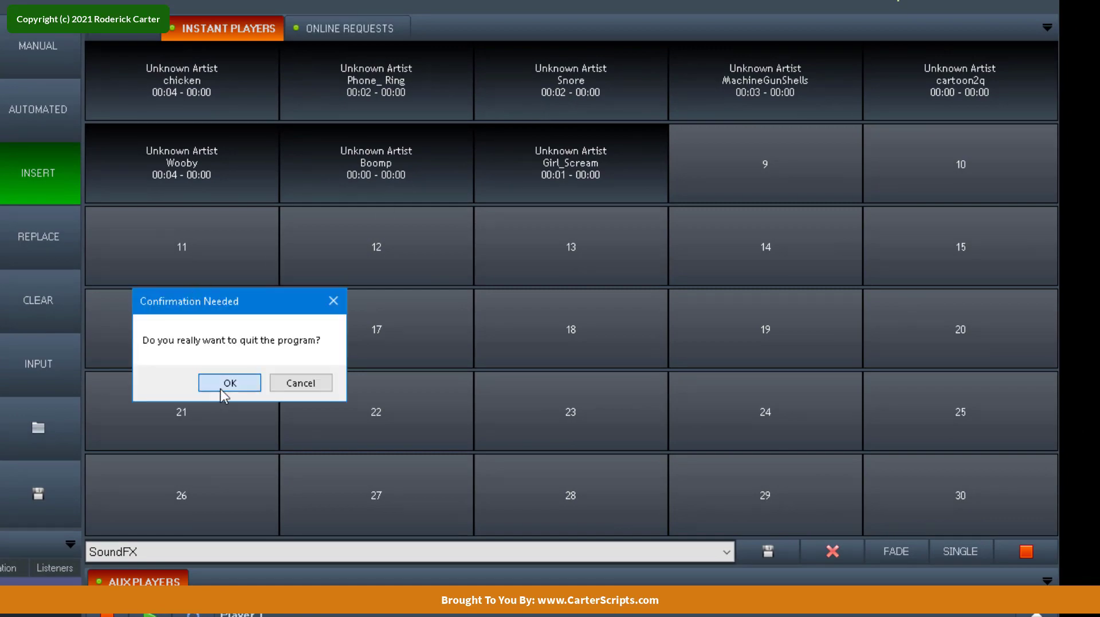
click(229, 384)
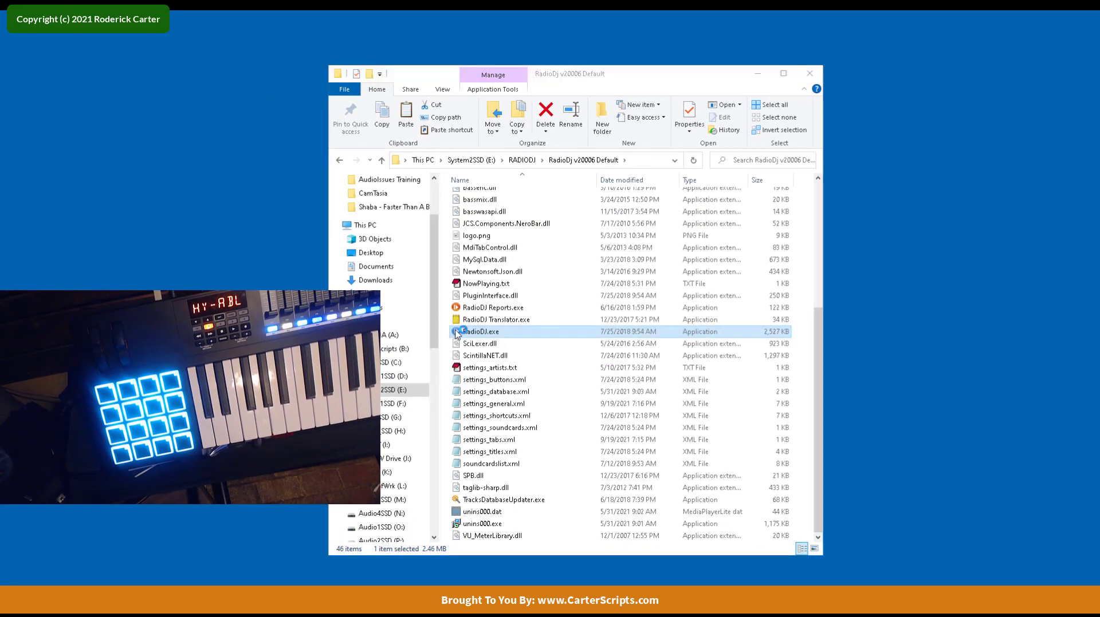
double_click(481, 333)
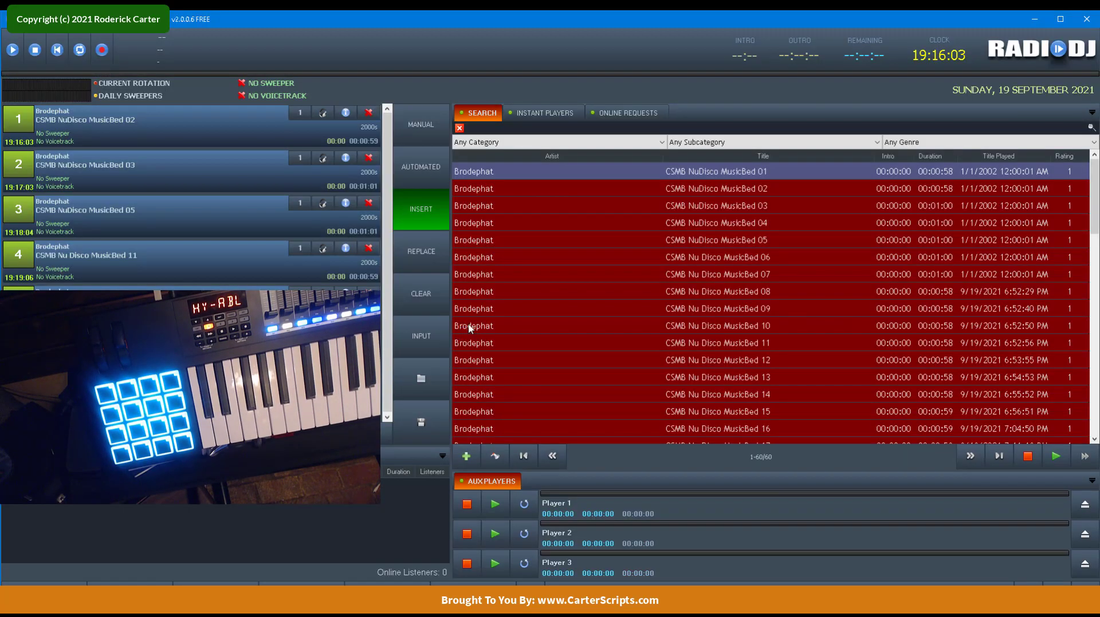
- Reload the SoundFX cart set into the instant player carts after the restart
click(545, 112)
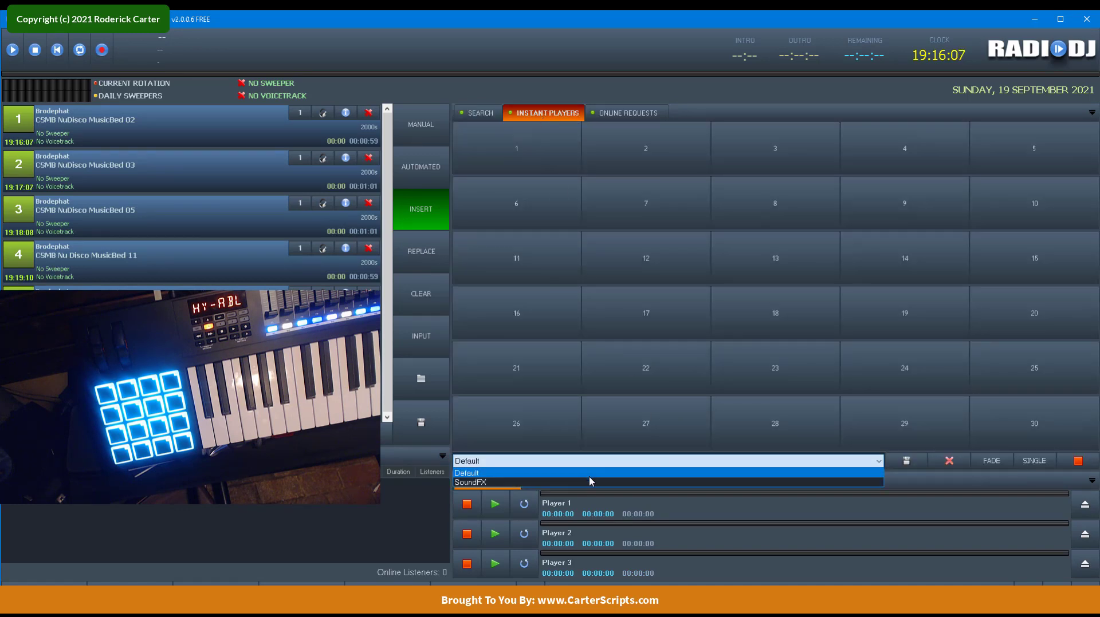
click(493, 482)
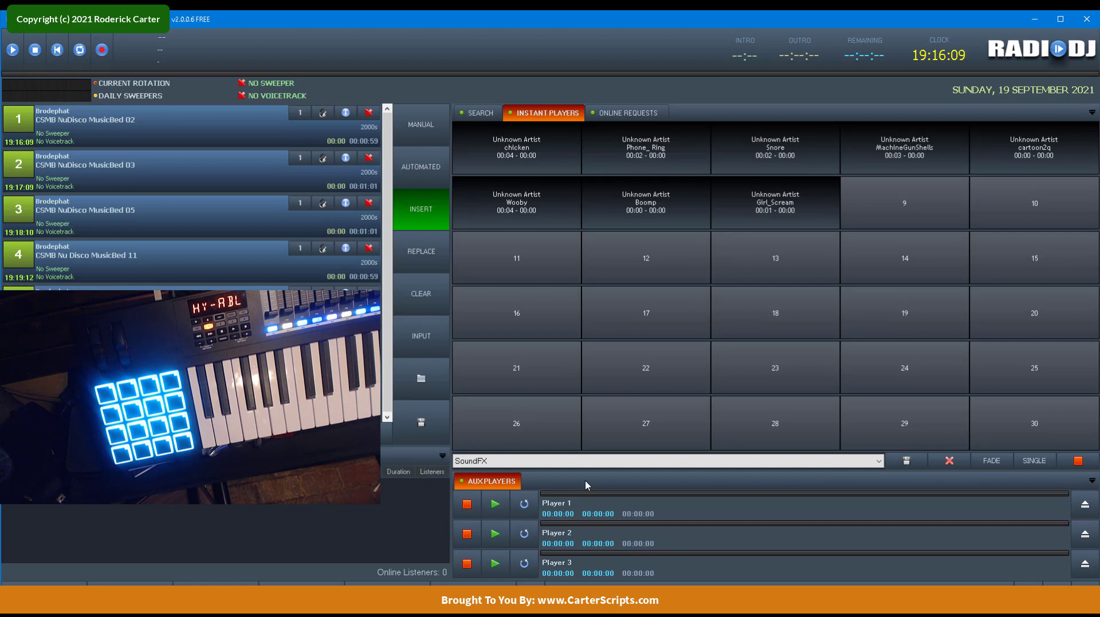
mouse_move(550, 535)
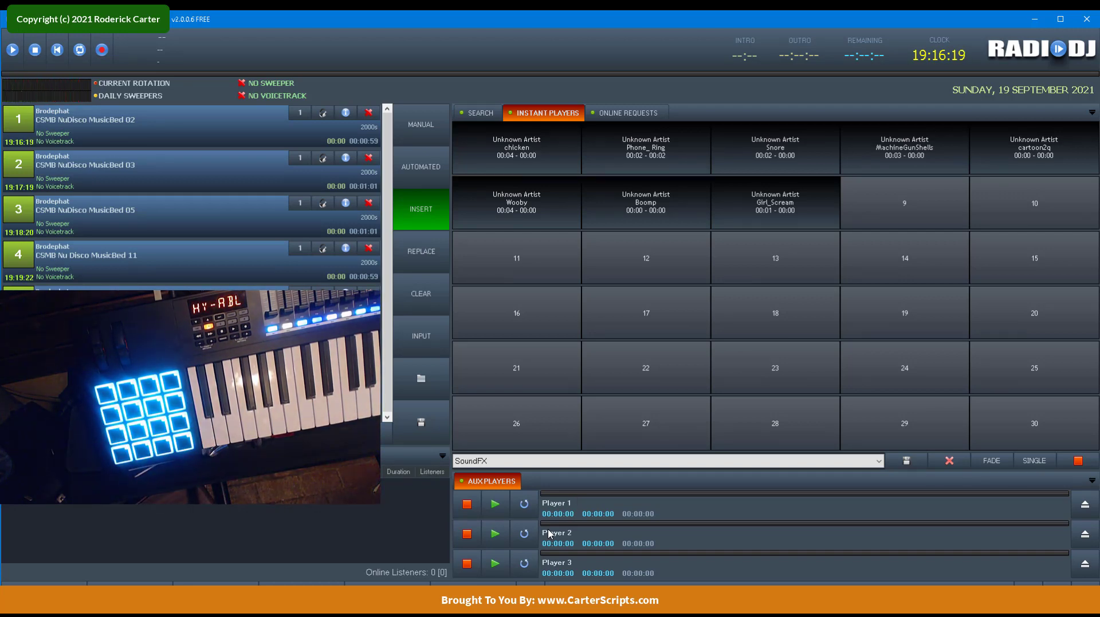
- Start playing the first queued track, CSMB NuDisco MusicBed 02
click(11, 50)
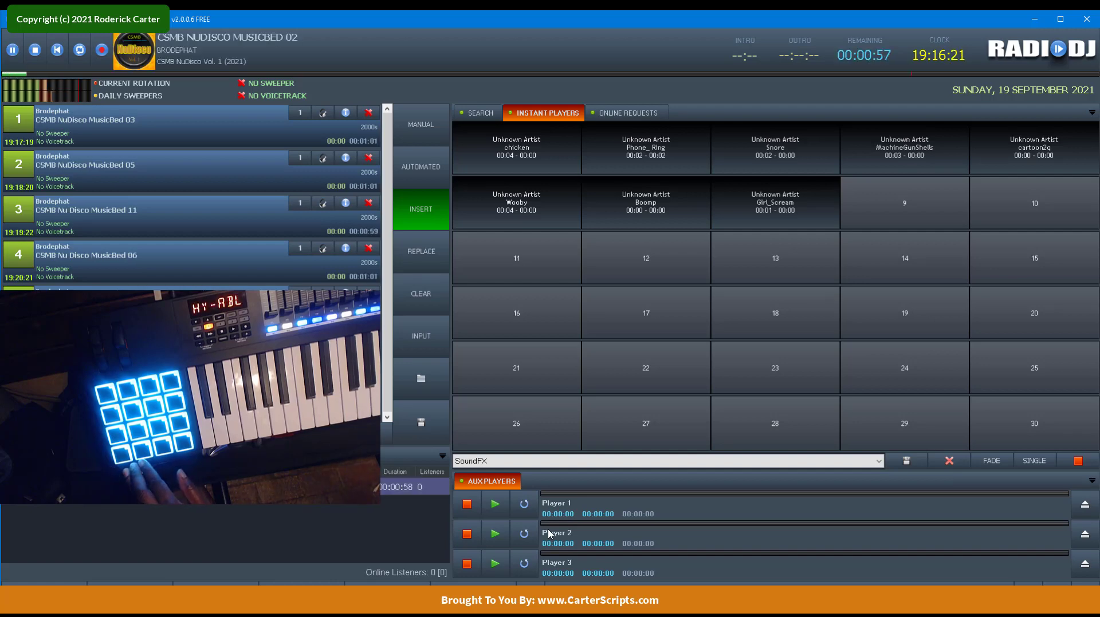
click(14, 49)
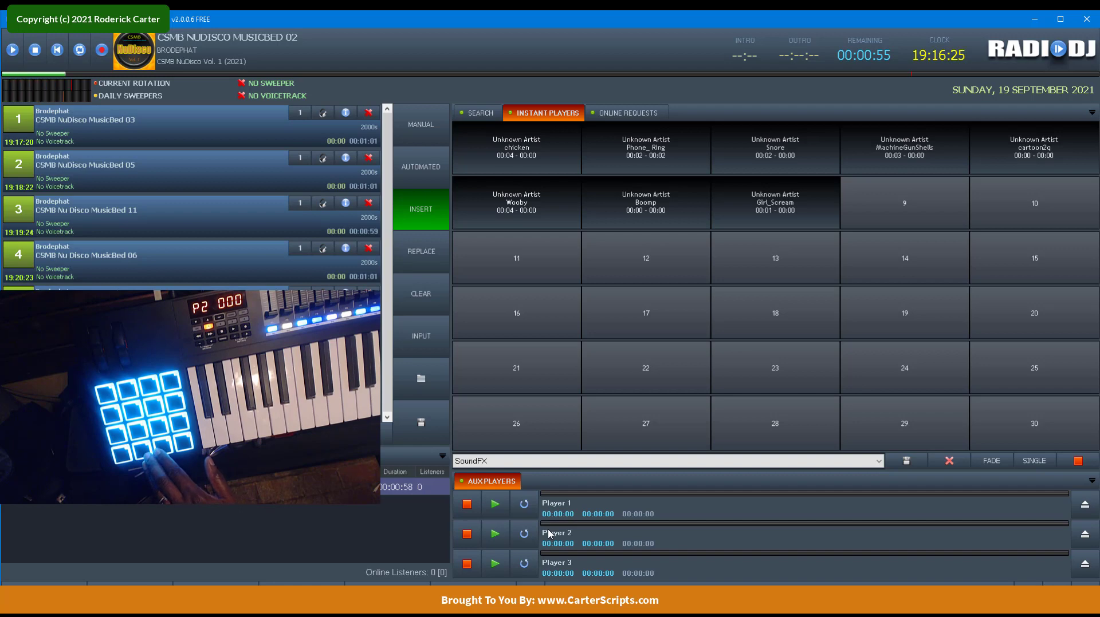
click(12, 50)
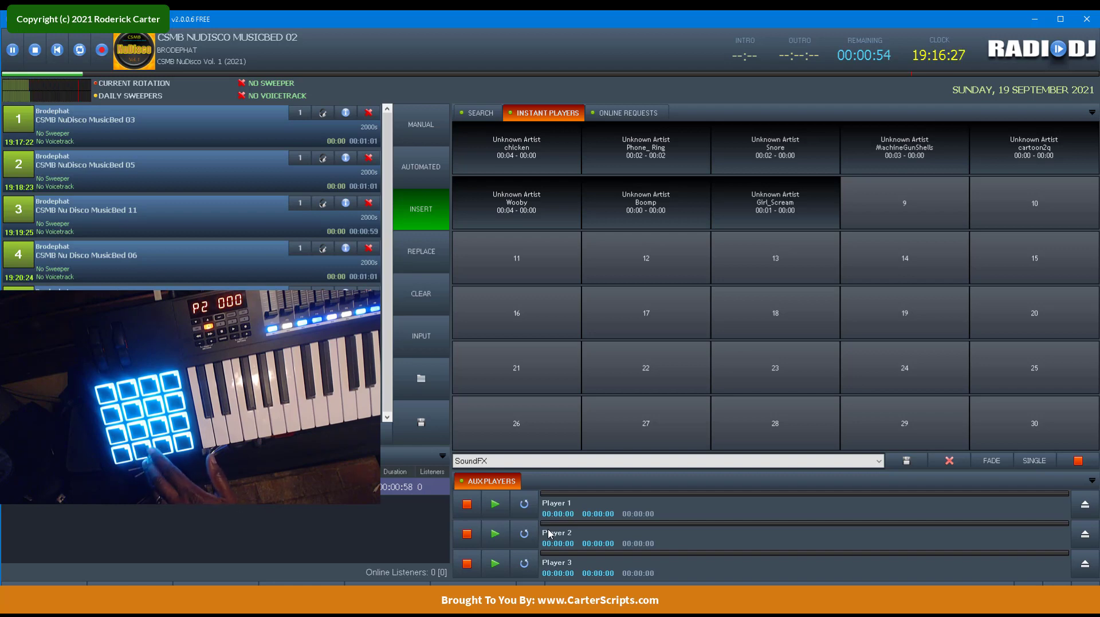